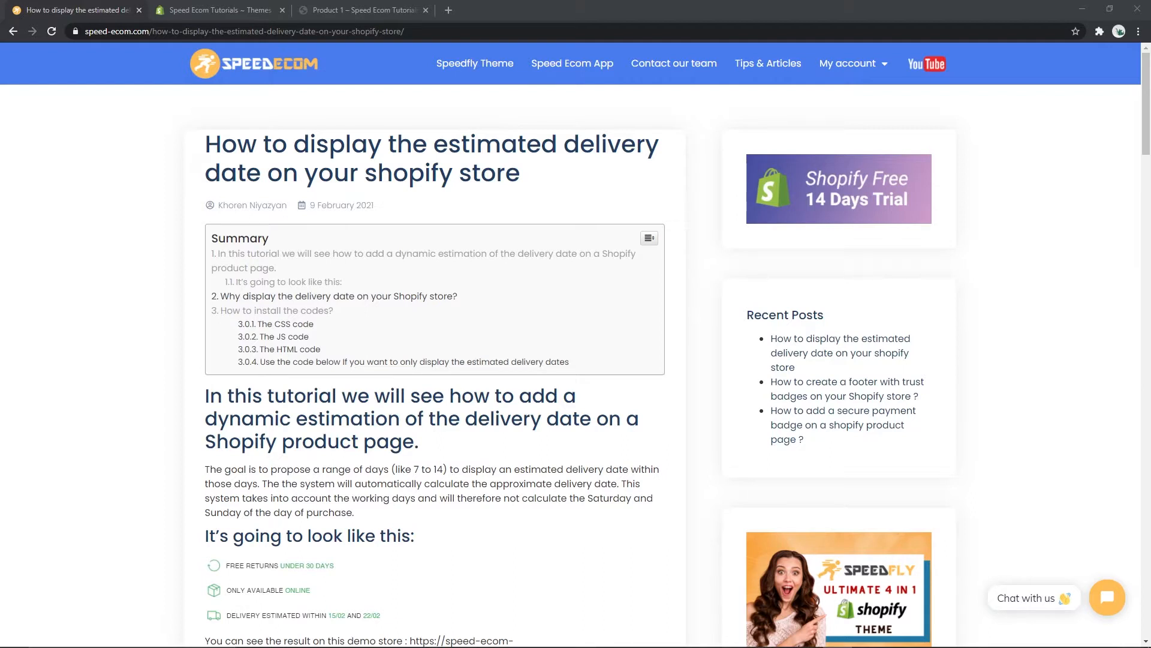
mouse_move(168, 360)
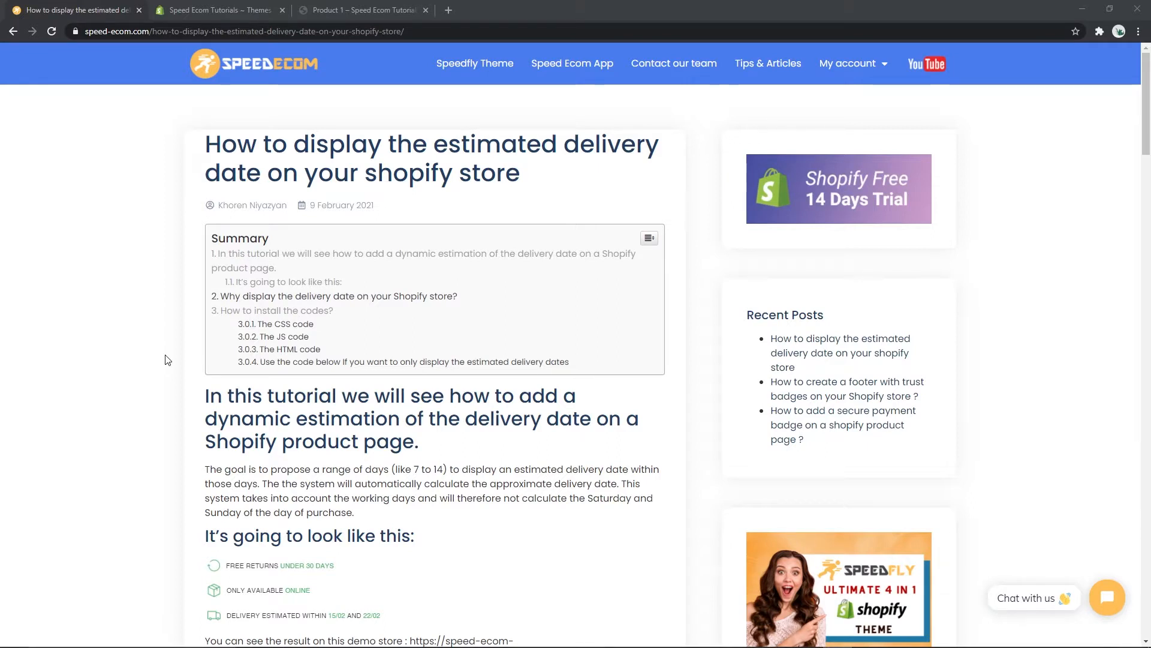
Preview the tutorial's three delivery-line example, then open Edit code for the Debut theme.
scroll(down, 3)
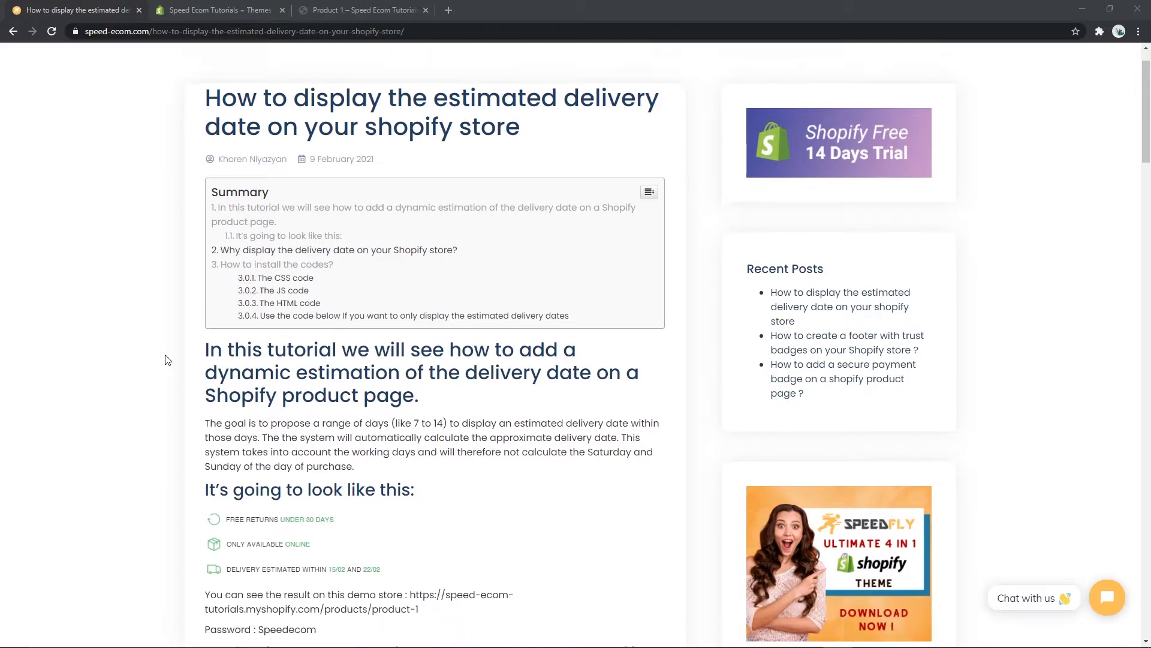
scroll(down, 3)
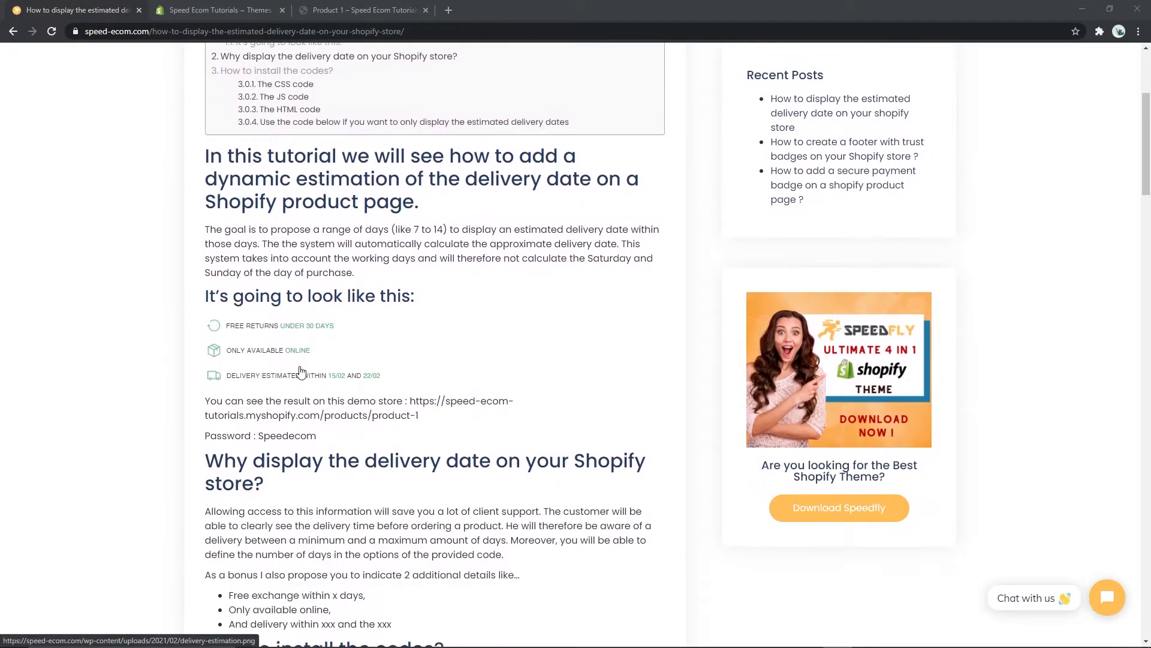
click(301, 371)
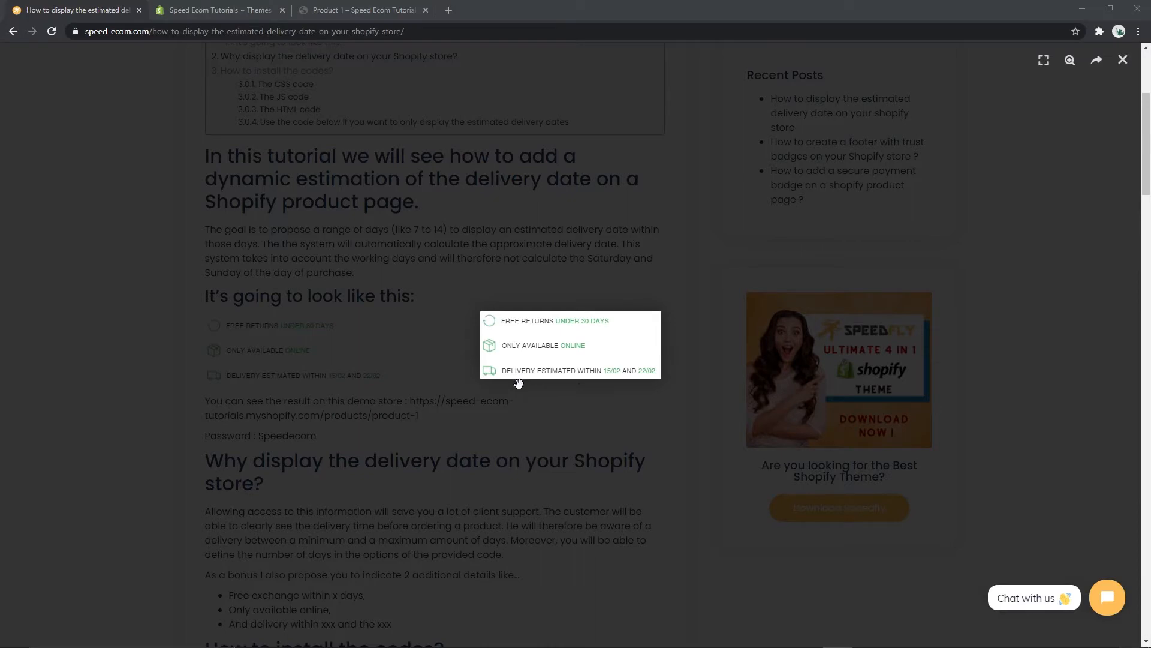
mouse_move(600, 385)
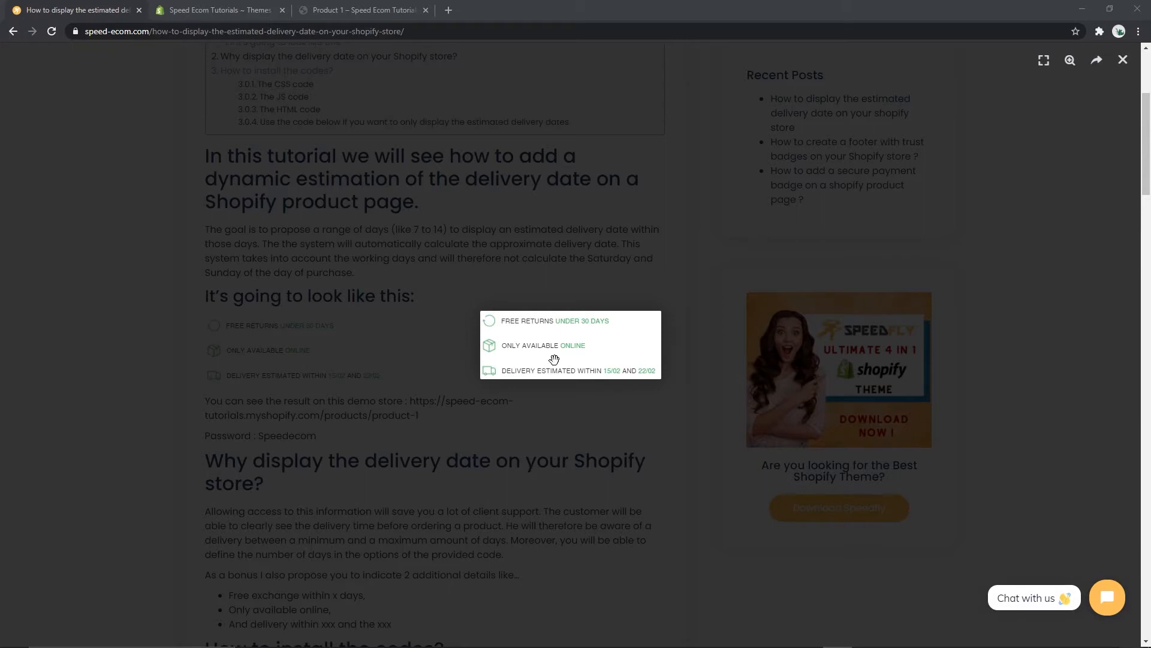
mouse_move(530, 369)
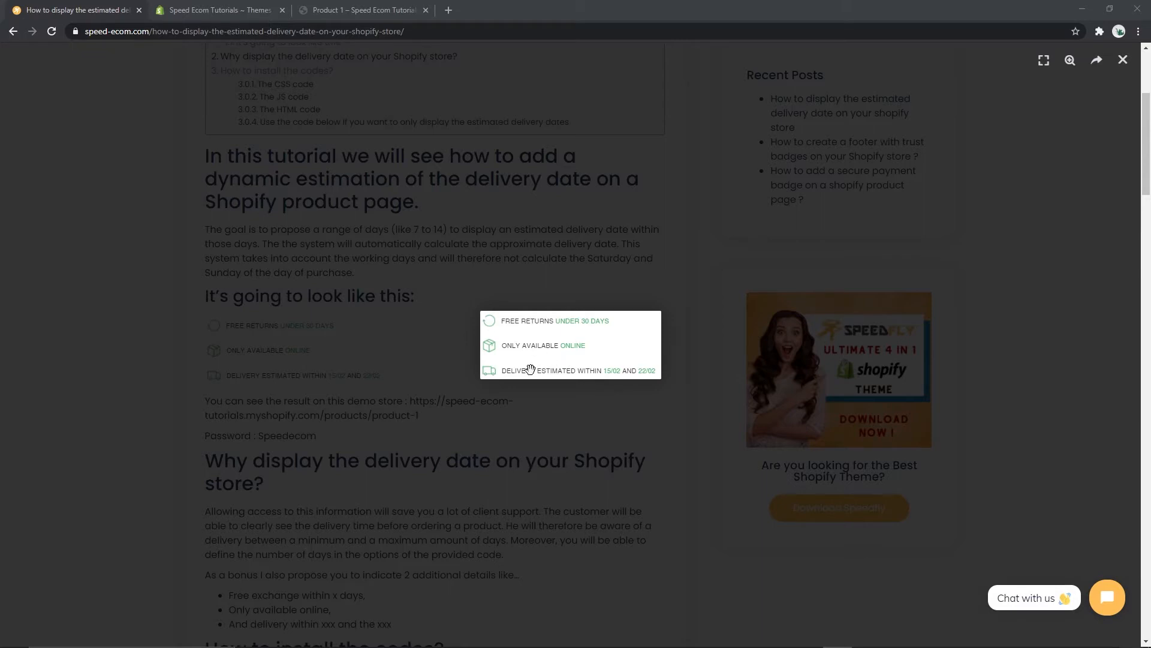
mouse_move(622, 374)
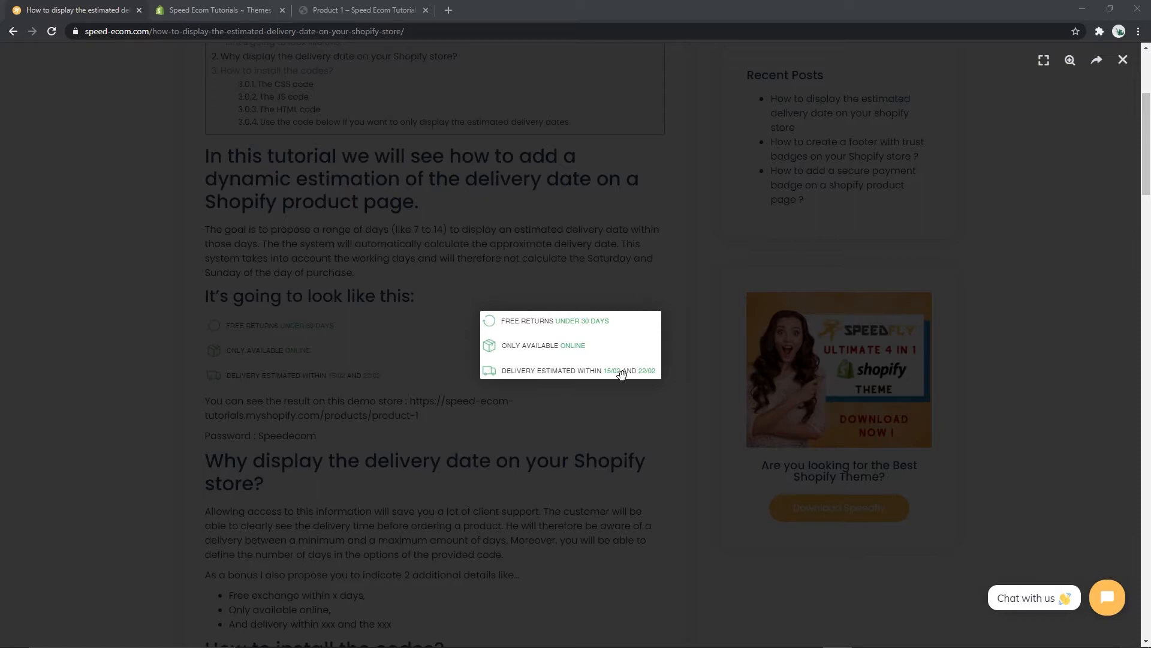
click(1123, 60)
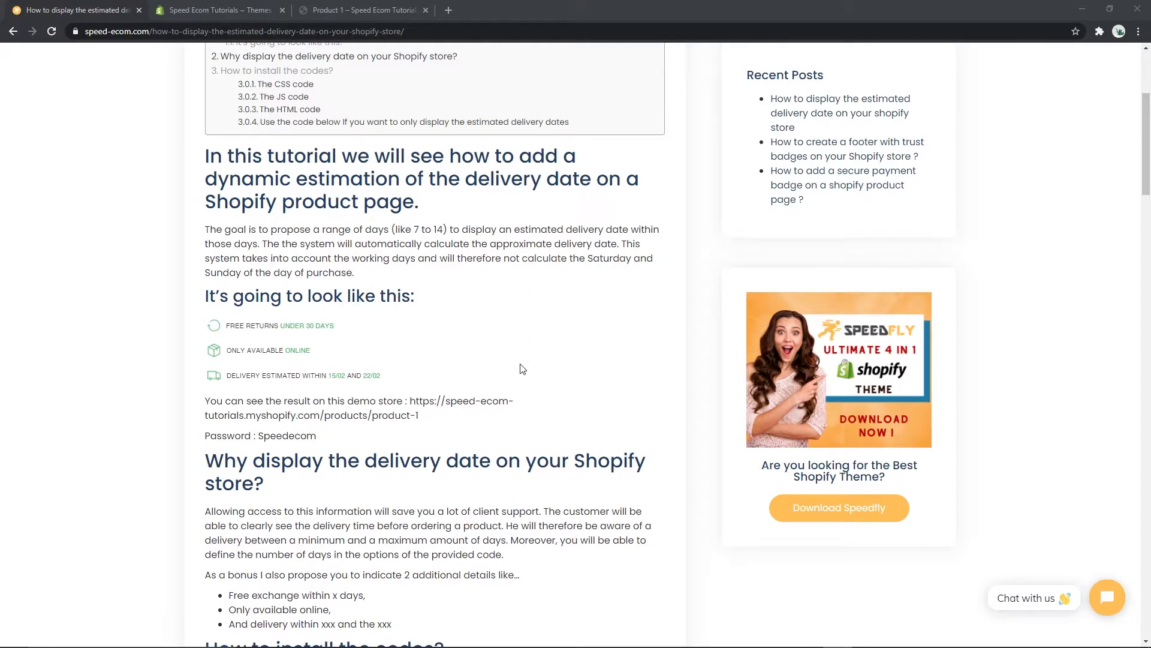
mouse_move(409, 259)
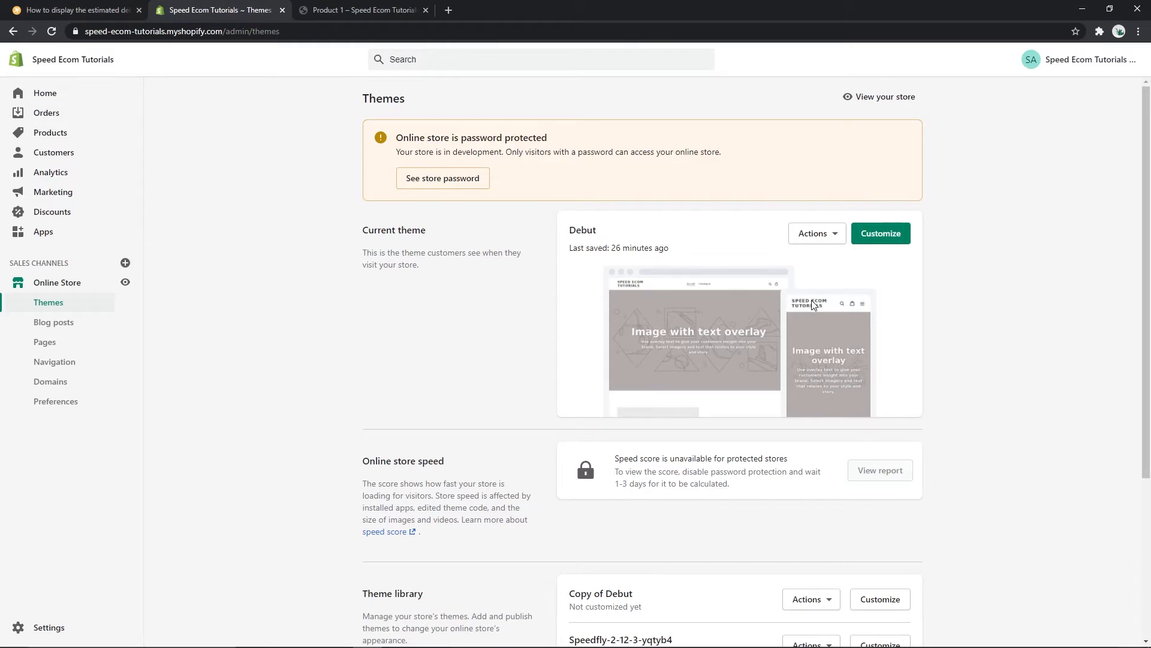
mouse_move(803, 298)
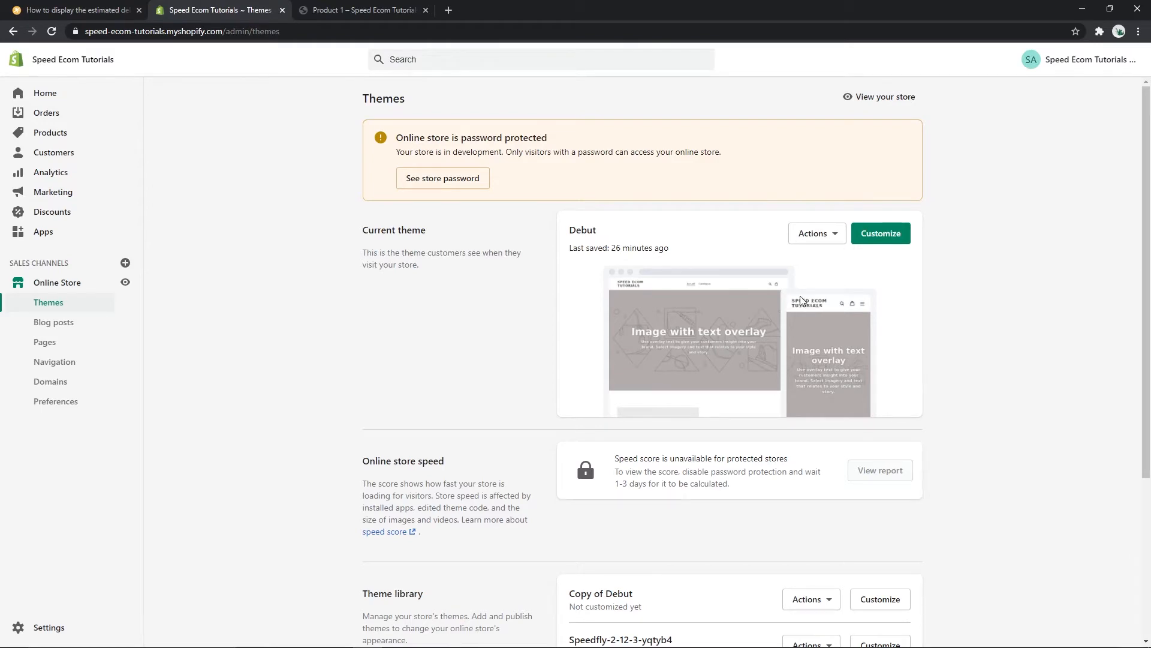
mouse_move(802, 292)
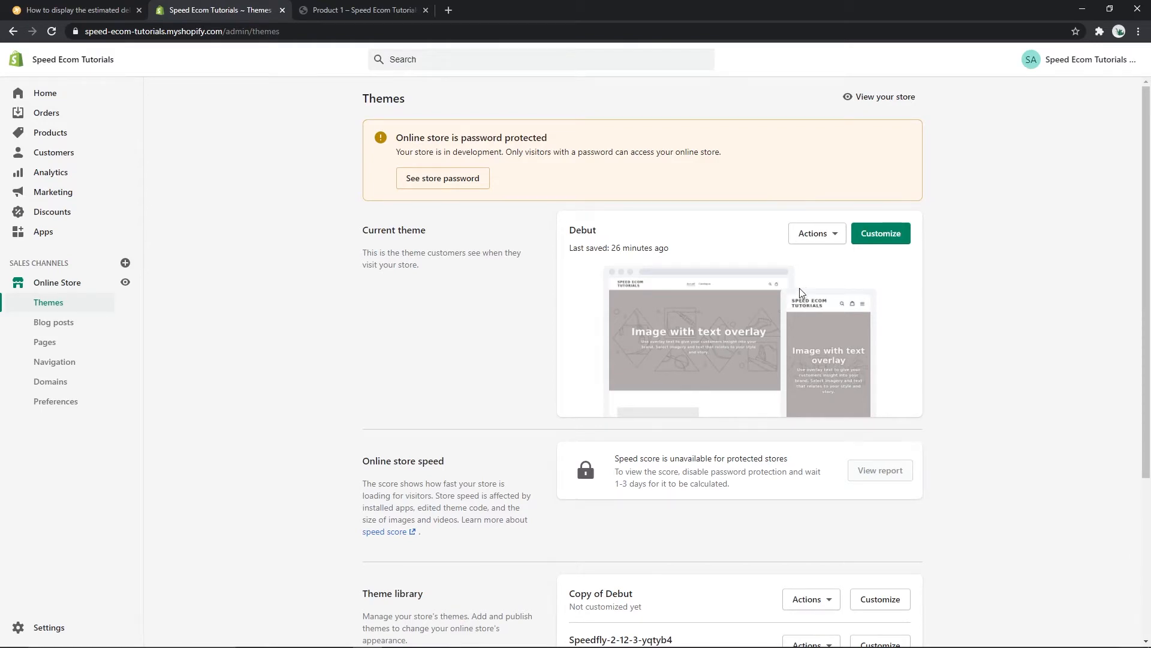
click(816, 233)
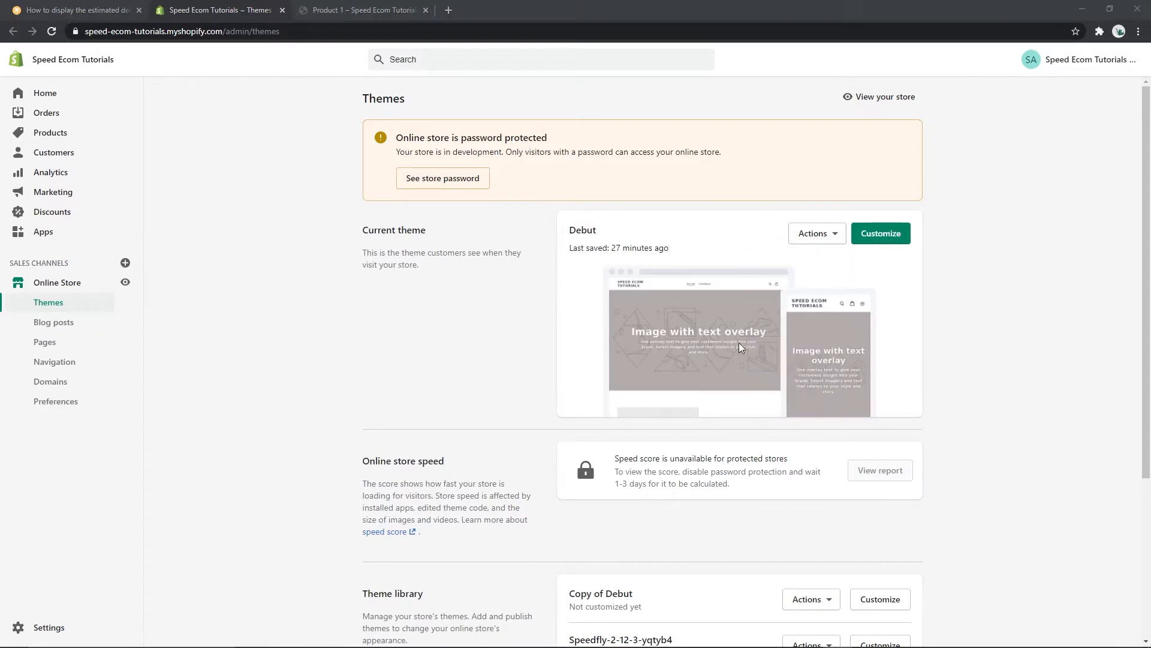
click(880, 234)
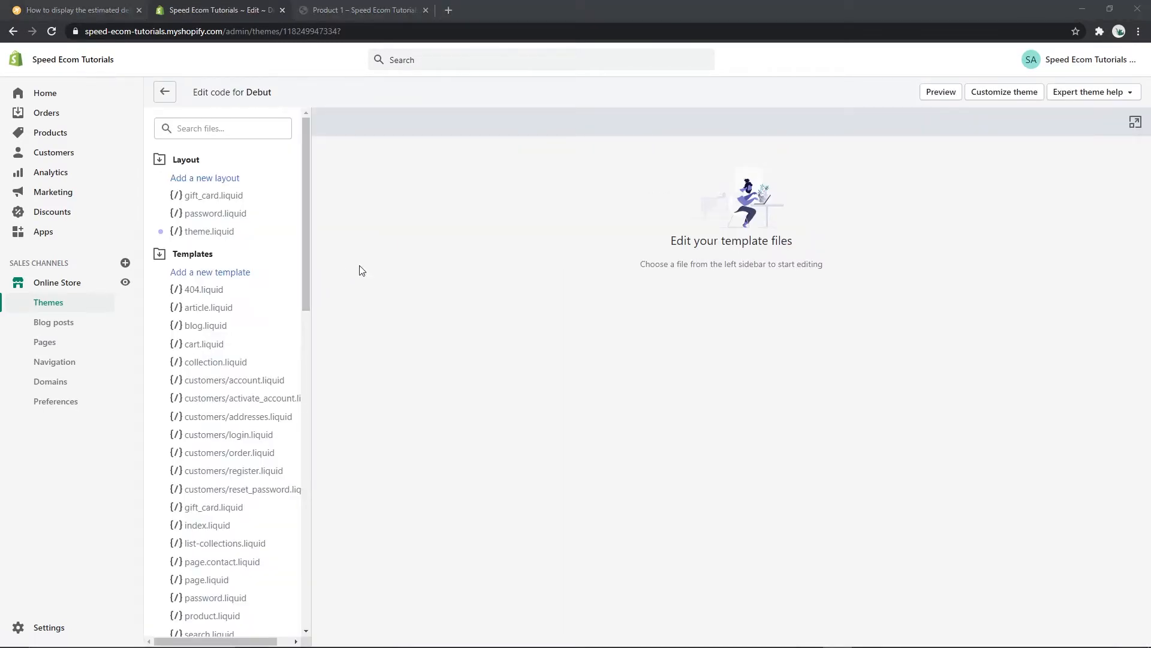
Search for and open theme.css, theme.js and Sections/product-template.liquid in the Debut editor.
click(223, 127)
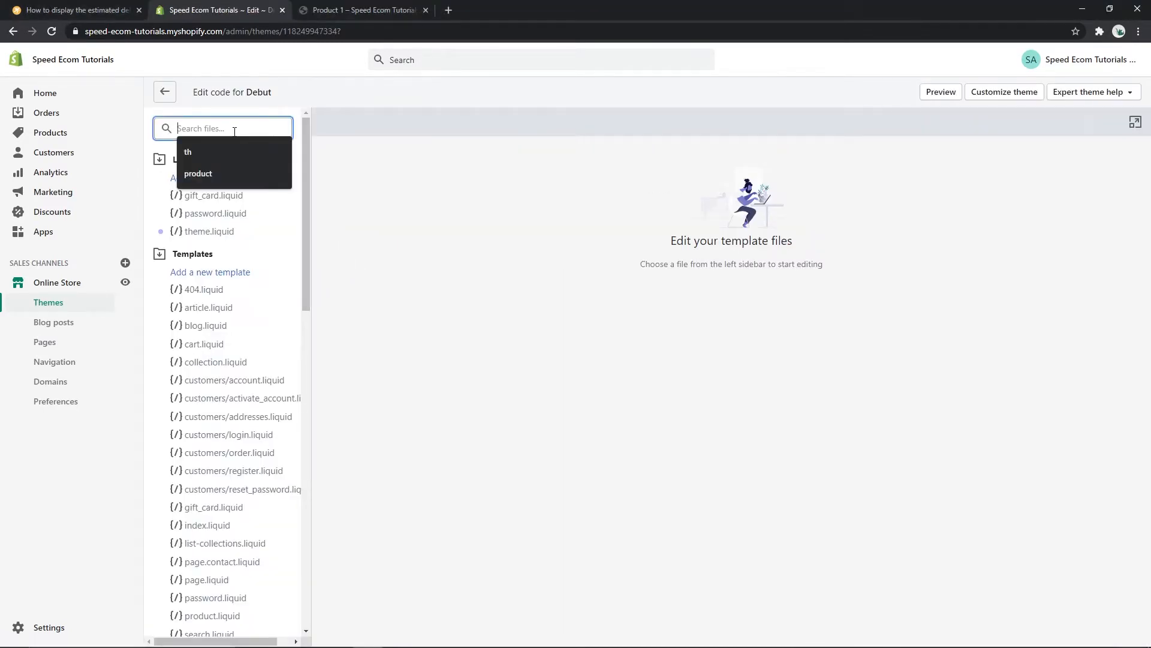
text(theme.css)
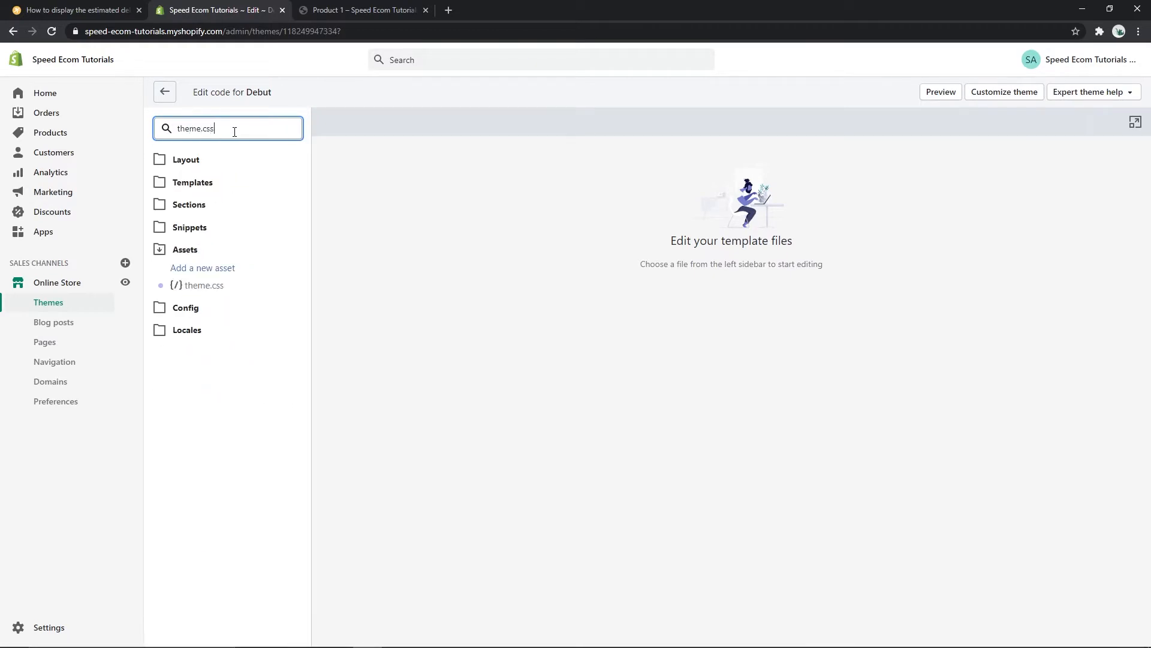
click(204, 286)
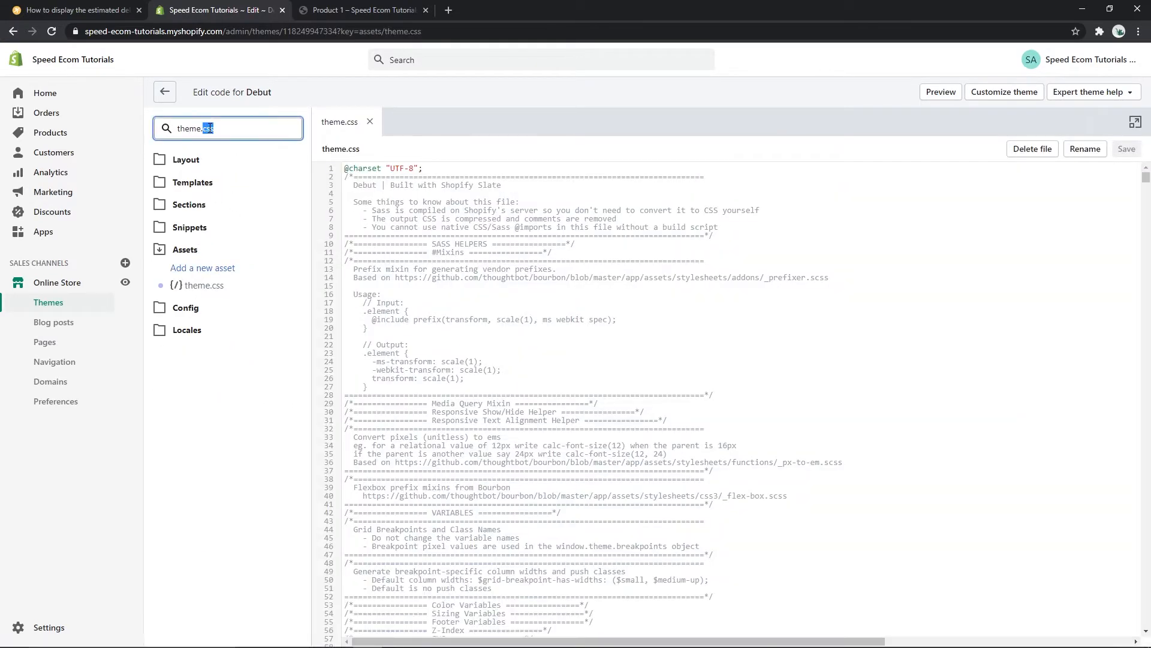
text(theme.js)
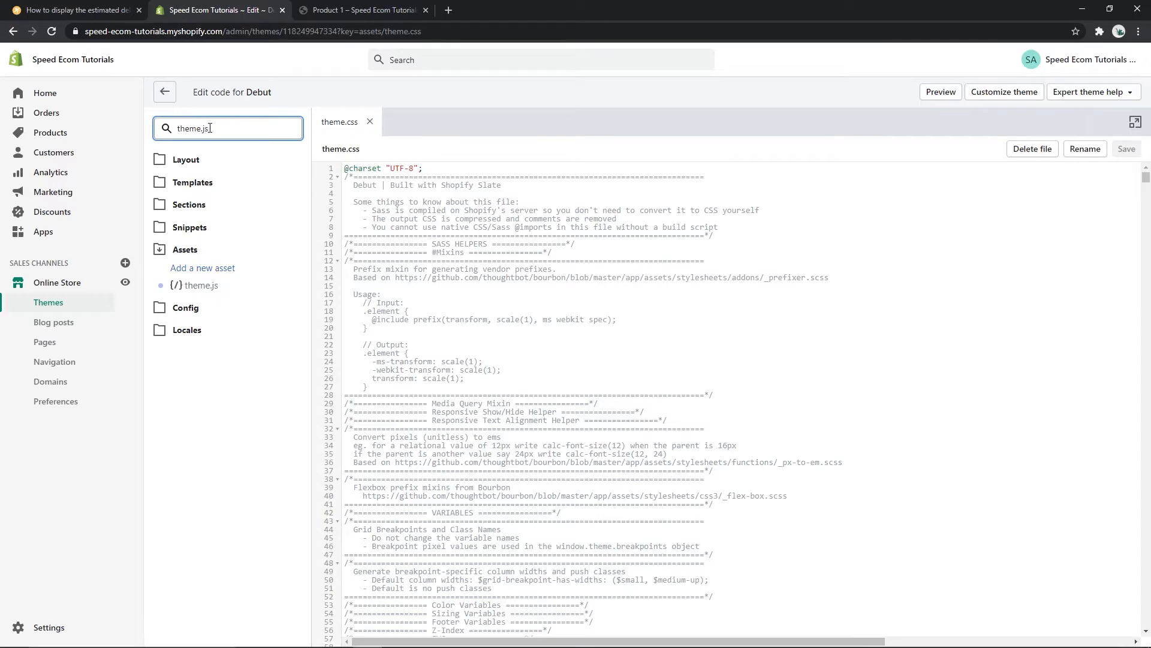
click(201, 286)
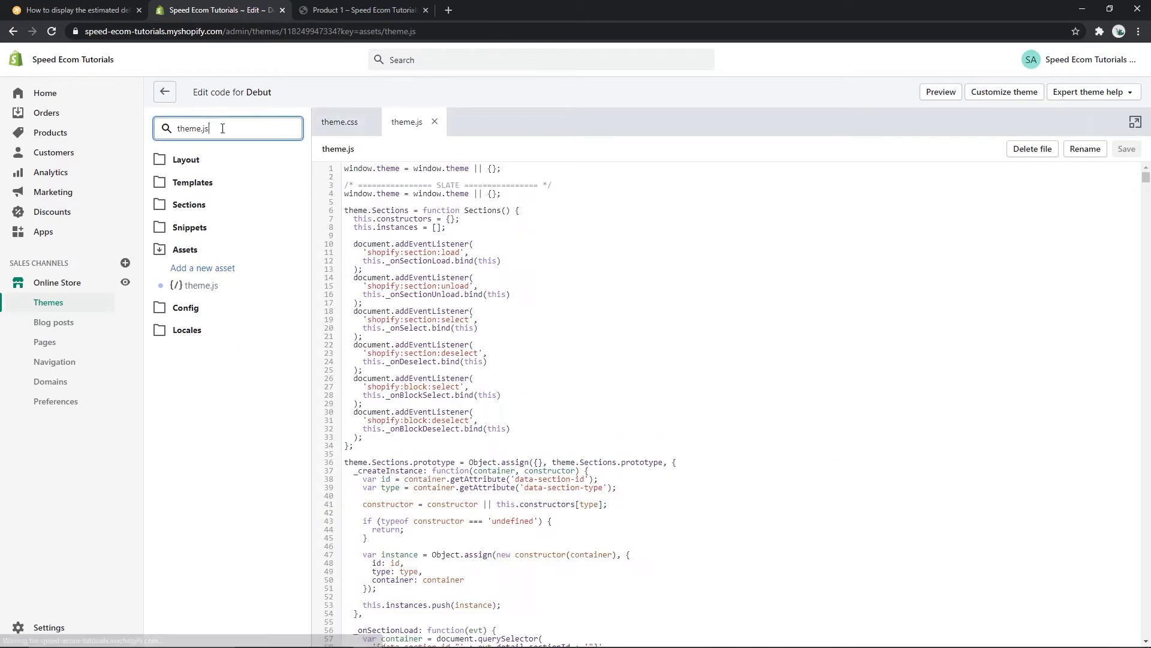
text(theme.prod)
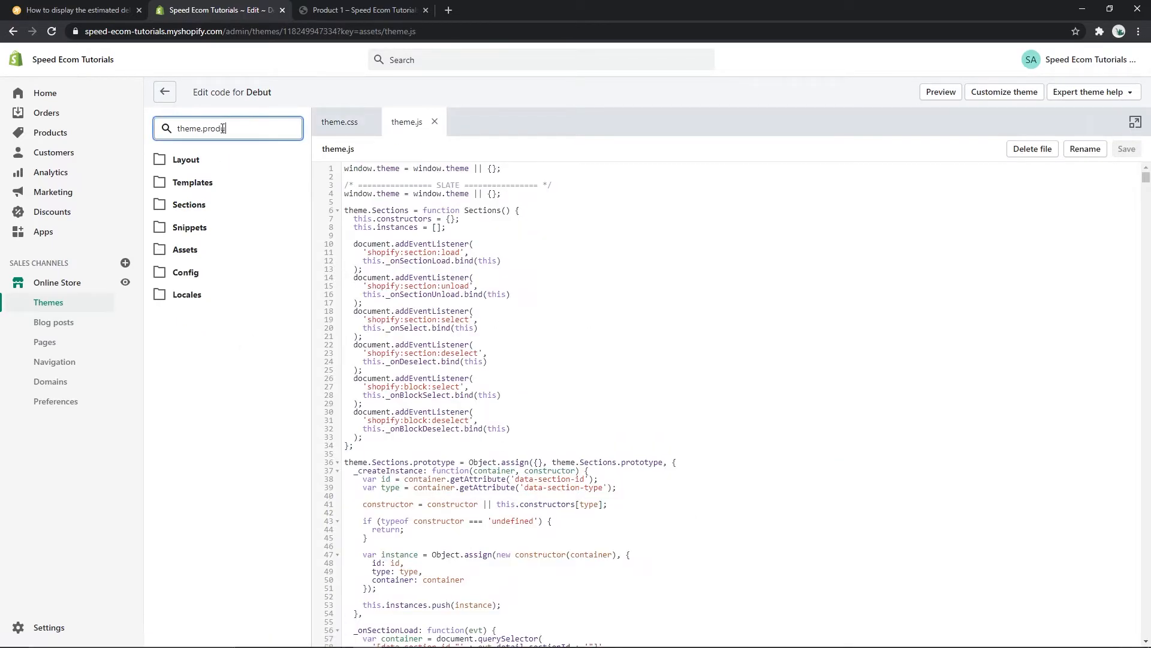
text(product)
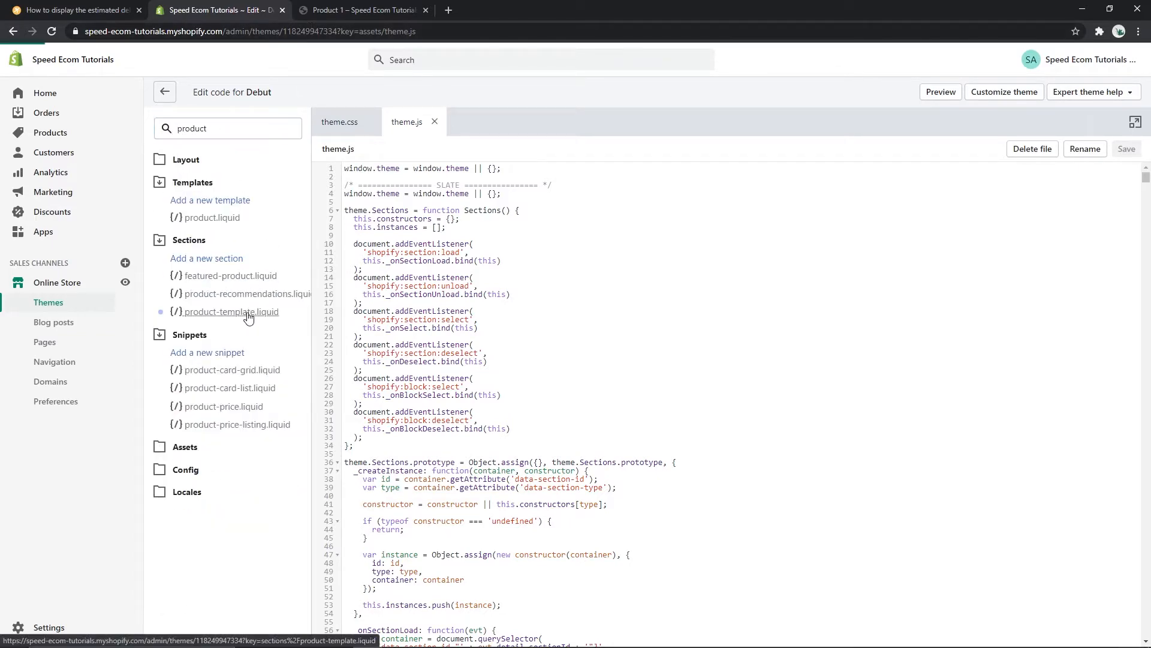
click(231, 312)
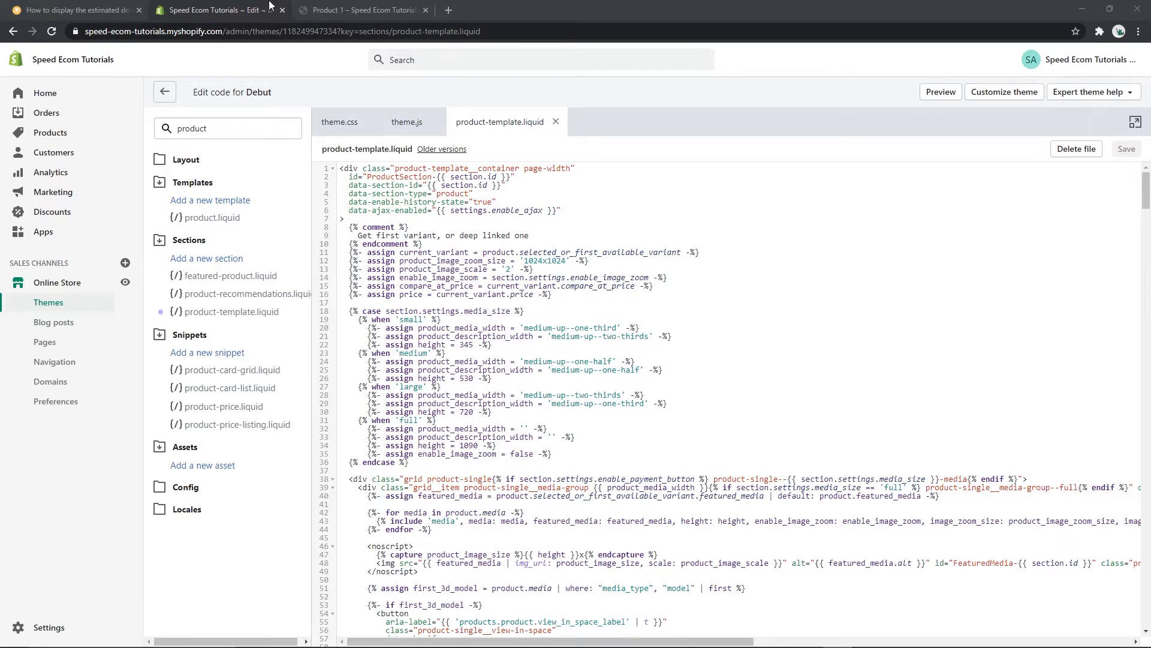
Select the .dg-shipping-date block under 'The CSS code' in the Speed Ecom tutorial.
click(72, 10)
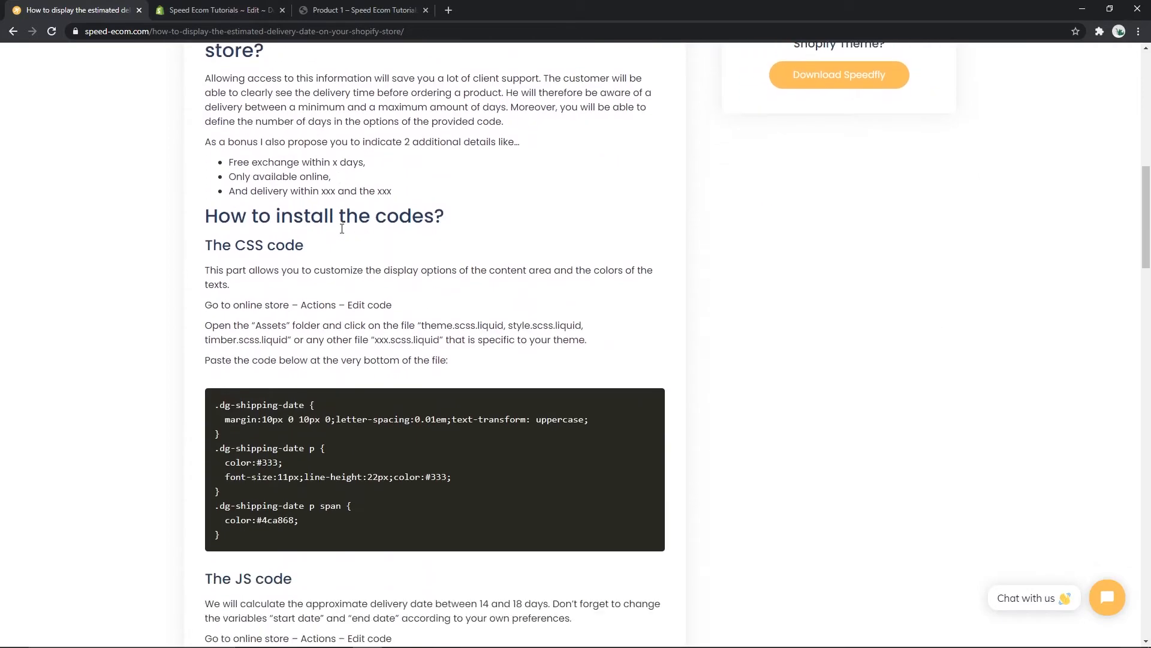
scroll(down, 3)
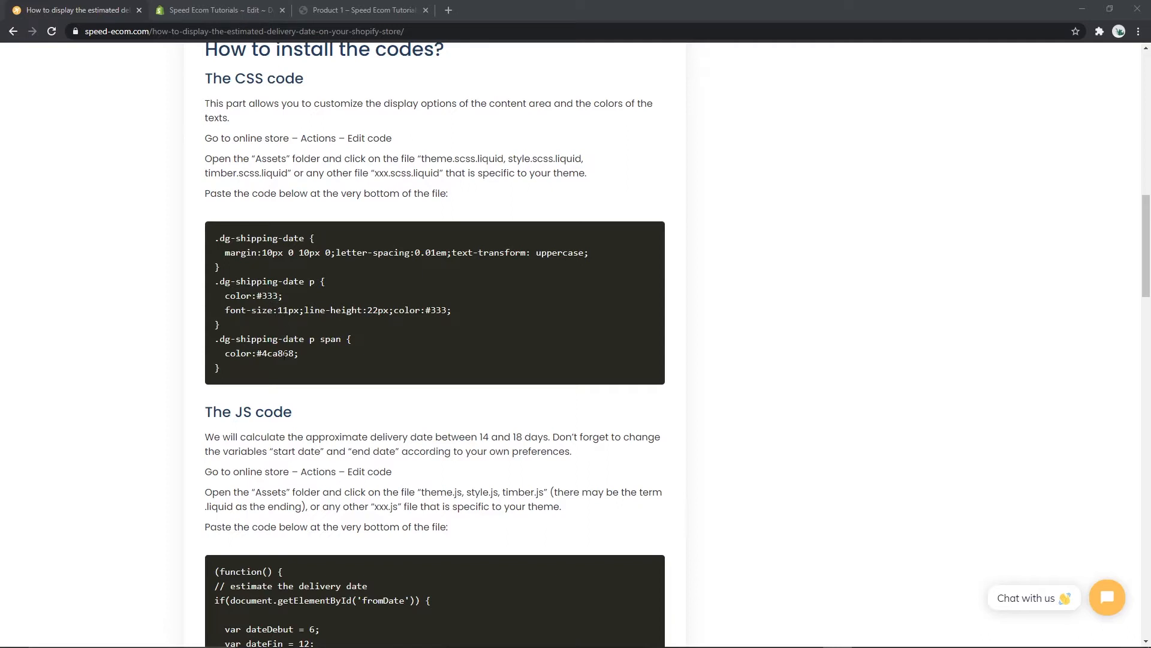
drag(215, 338, 220, 368)
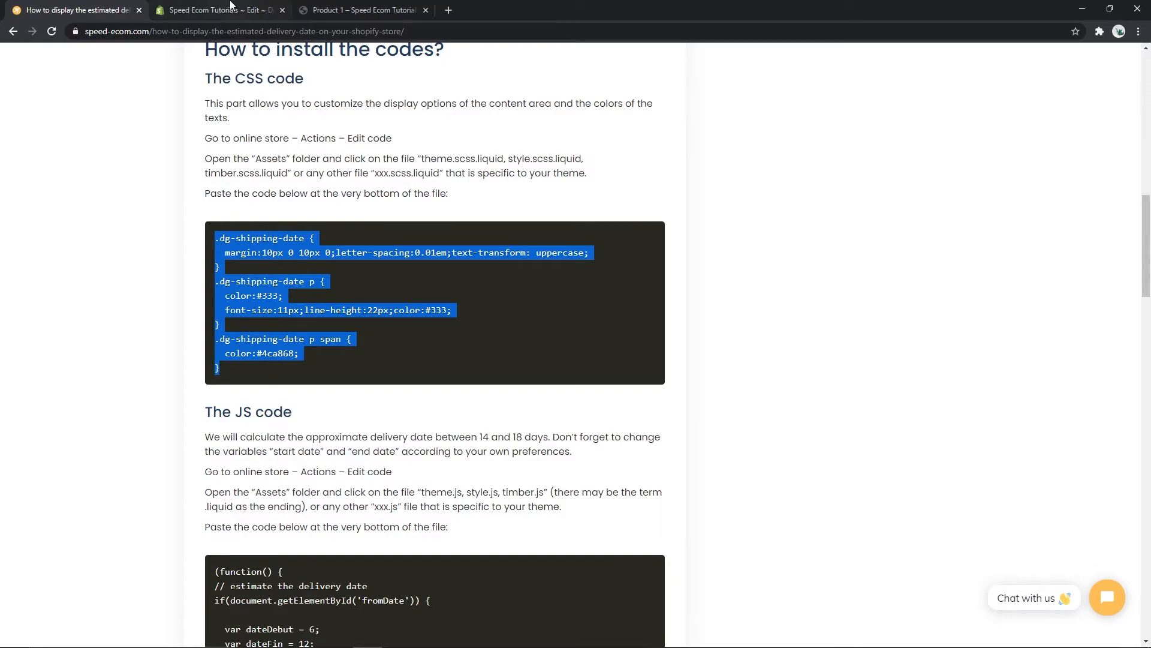
Paste the .dg-shipping-date CSS at the bottom of theme.css and save the file.
click(223, 10)
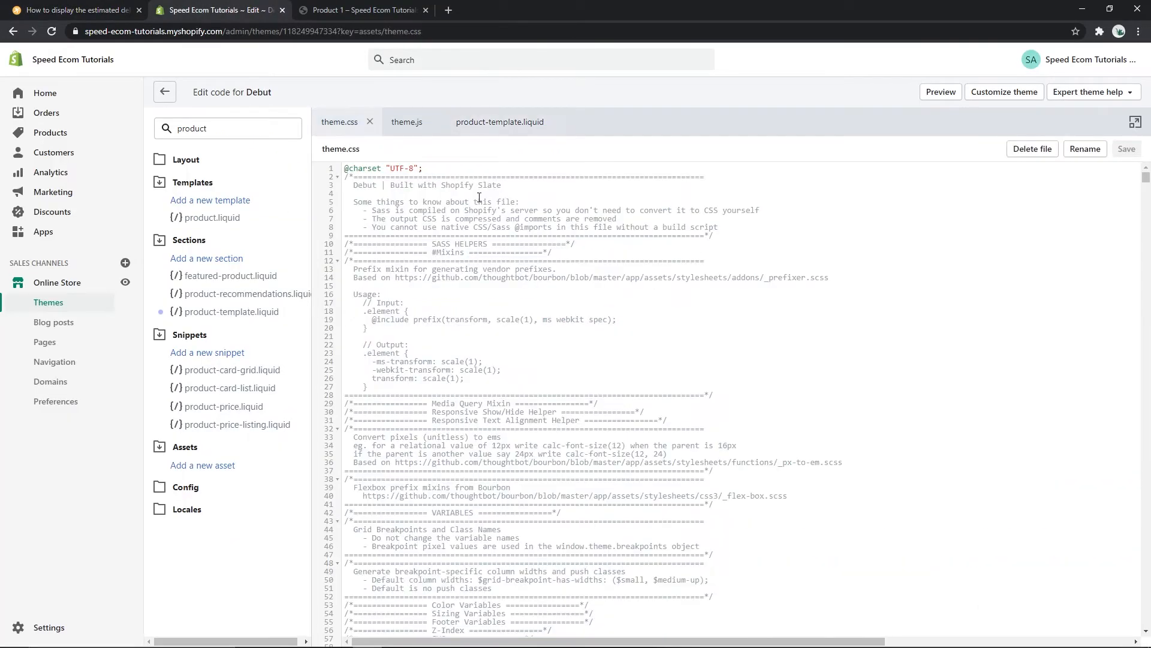
scroll(down, 3)
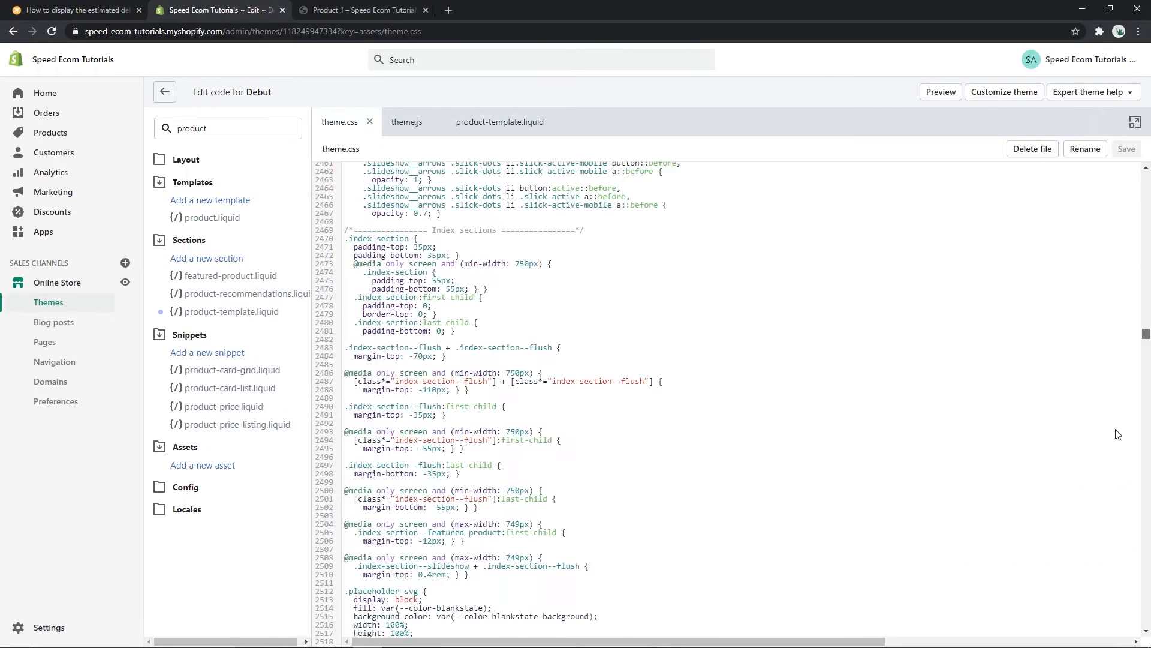
scroll(down, 3)
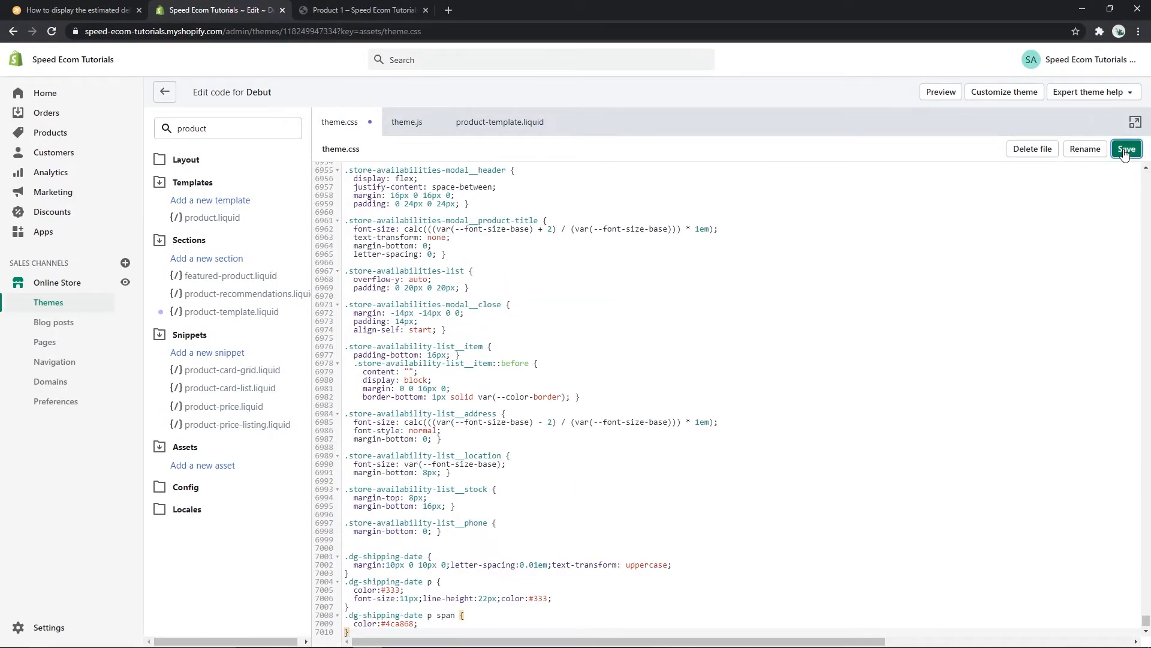
click(1126, 149)
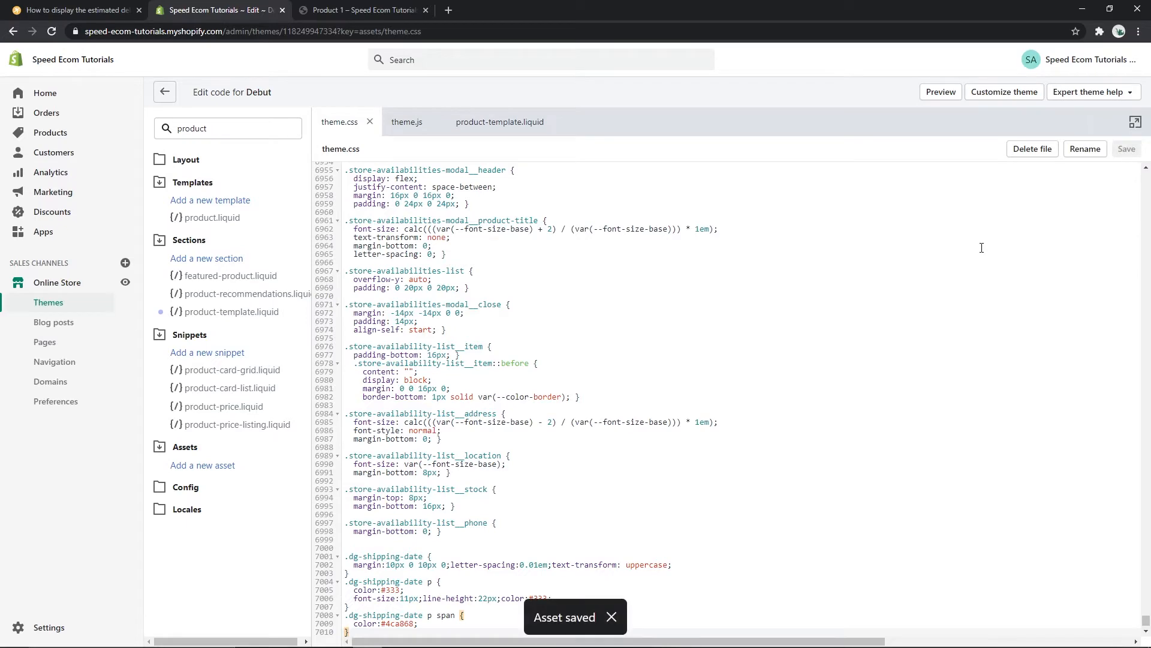
click(72, 10)
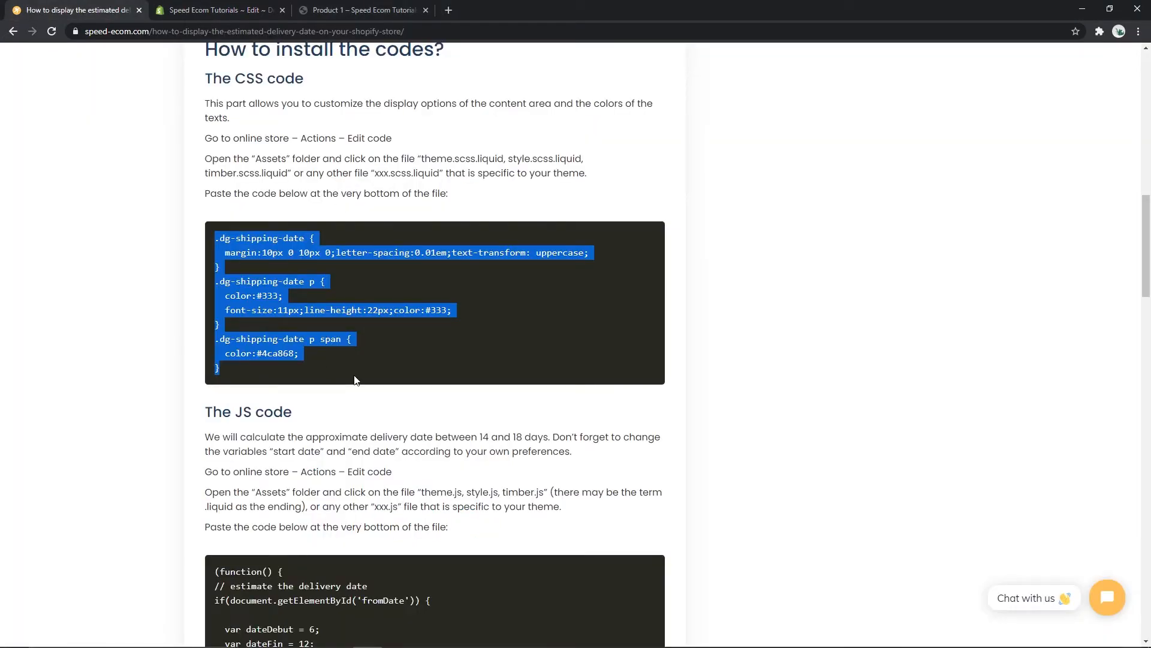
Highlight the delivery-date estimation script under 'The JS code' in the tutorial.
scroll(down, 3)
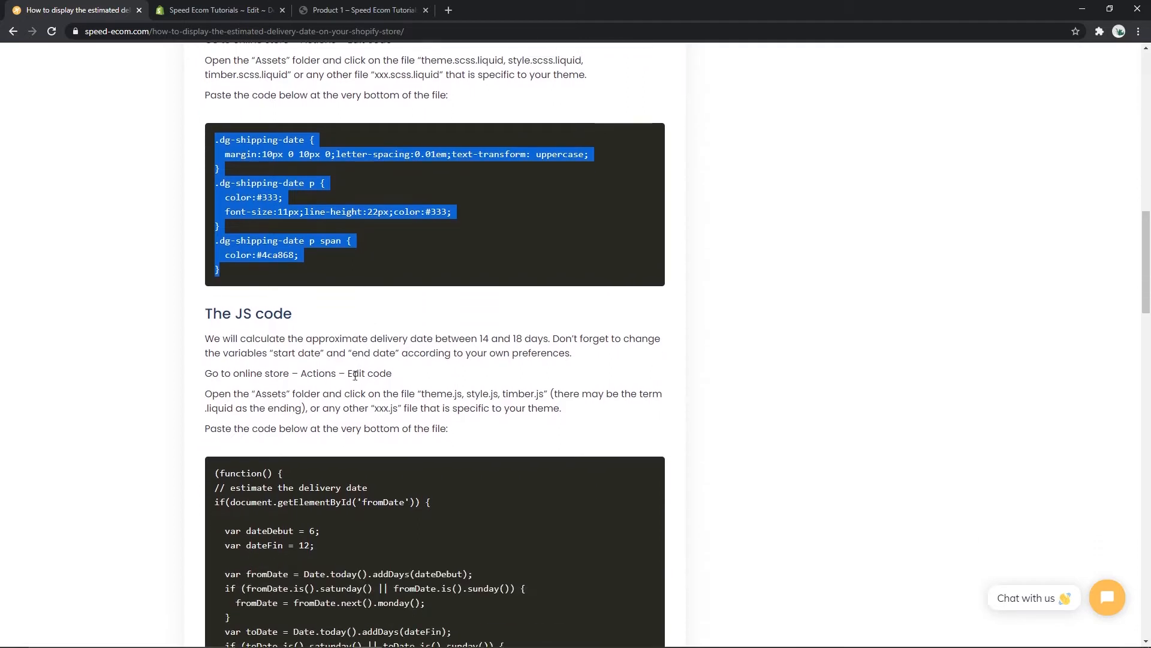
scroll(down, 3)
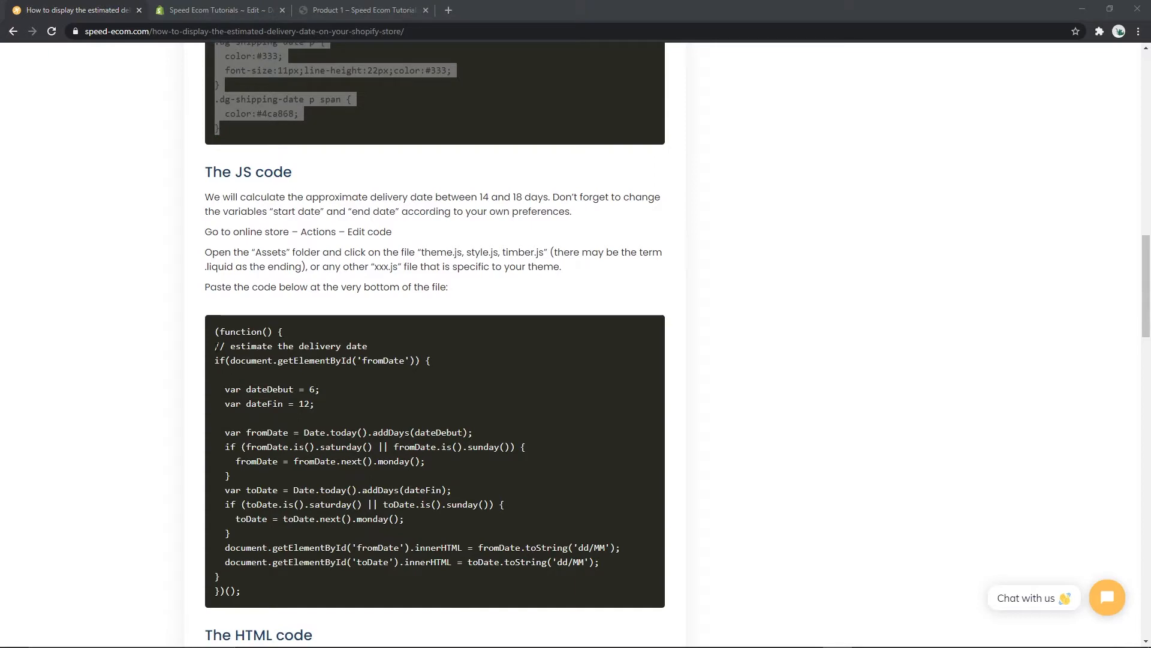
drag(215, 331, 241, 590)
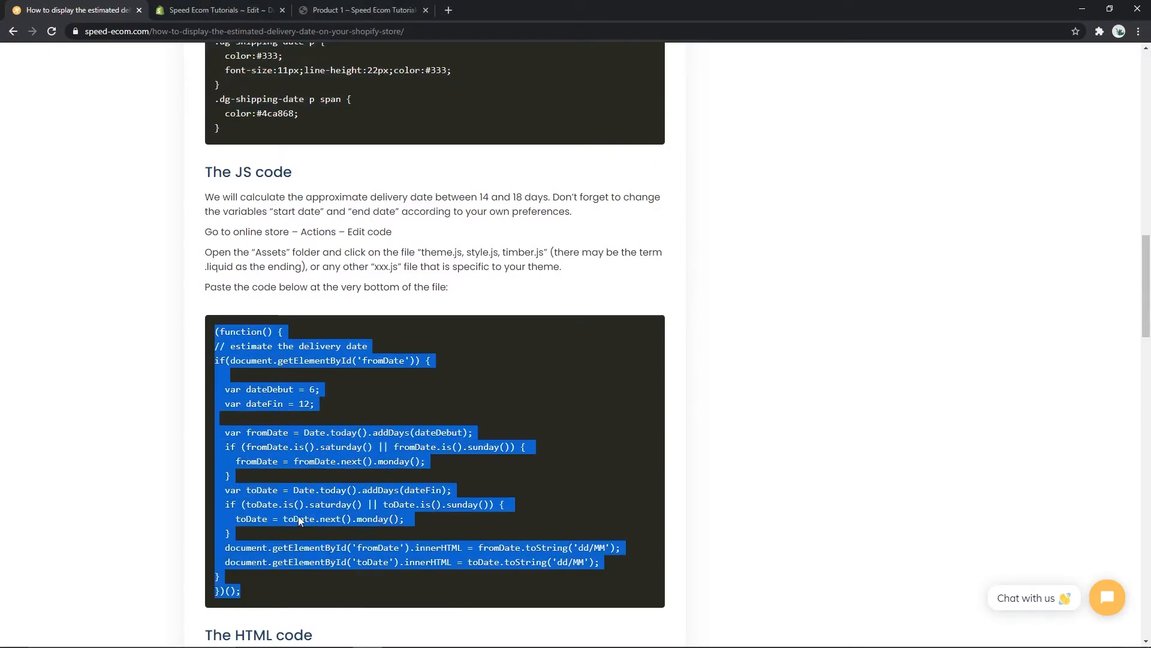
Paste the delivery-date script at the end of theme.js and save it.
click(224, 10)
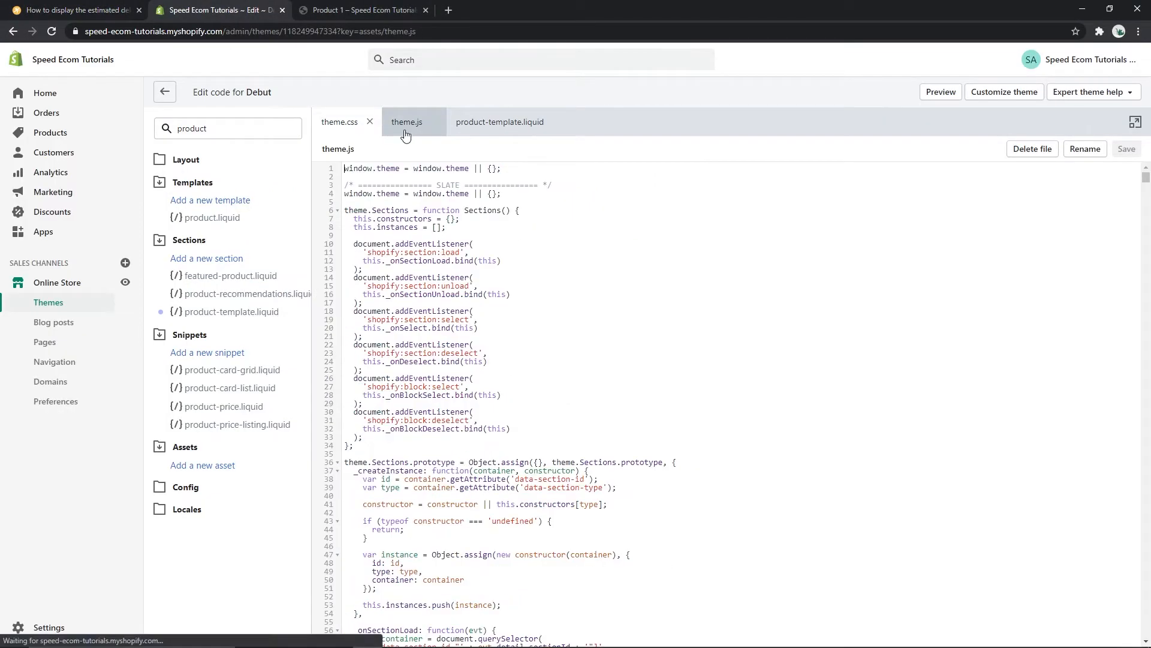
scroll(down, 3)
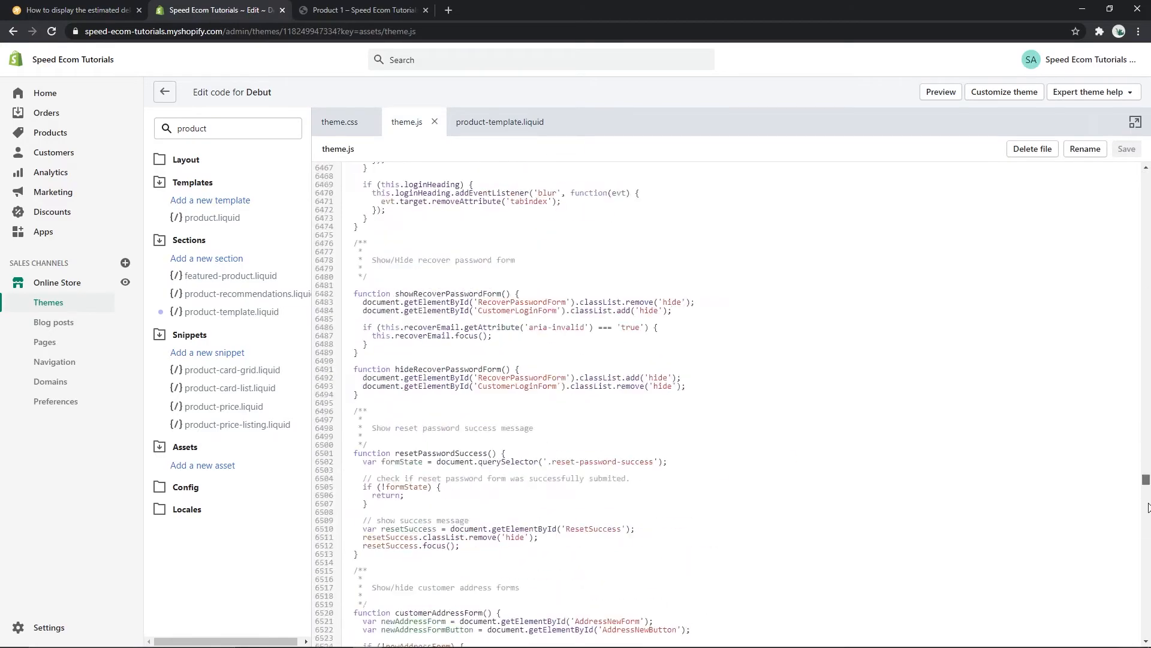
scroll(down, 3)
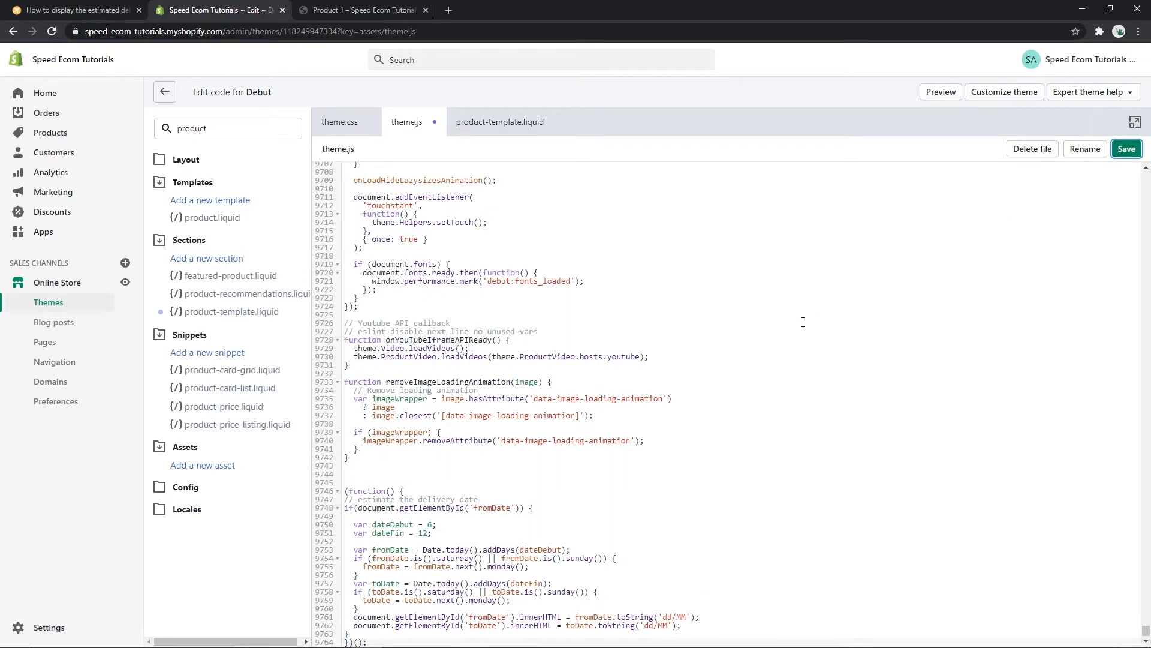
click(1127, 149)
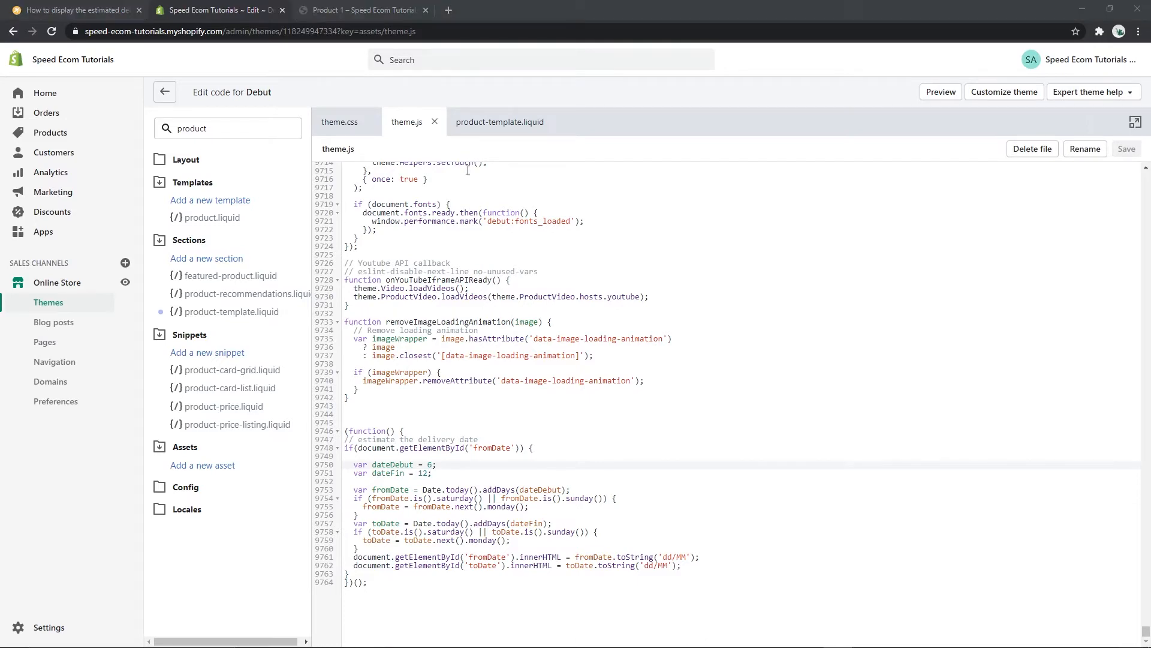
click(78, 12)
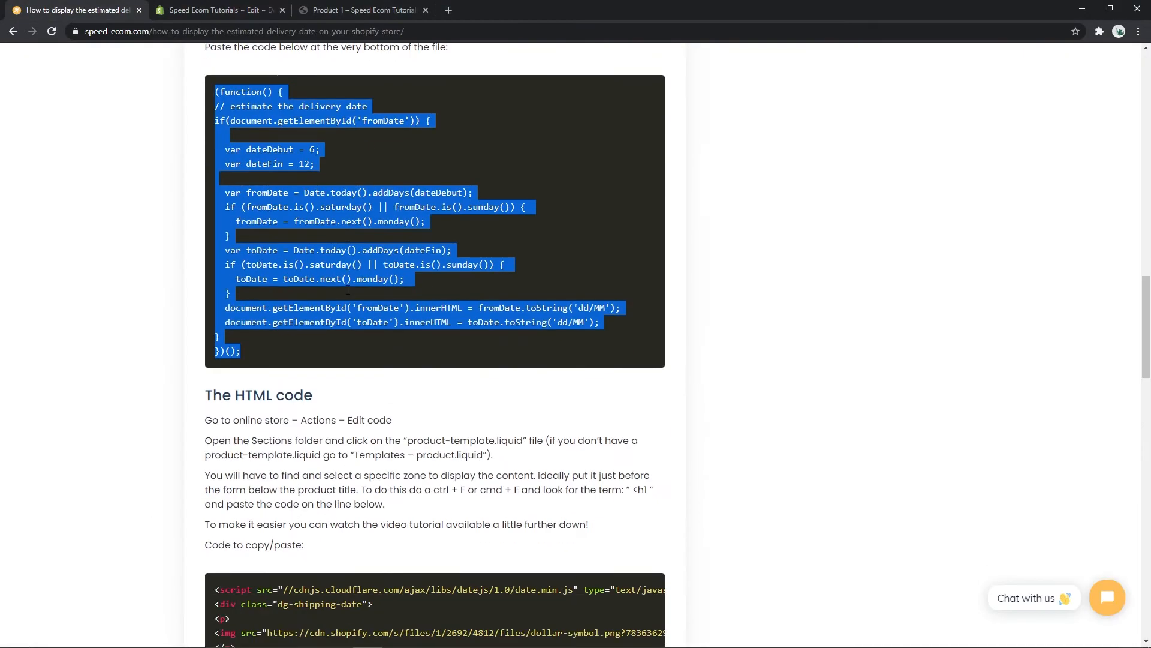
Highlight the block under 'The HTML code' and return to the Shopify editor tab.
scroll(down, 3)
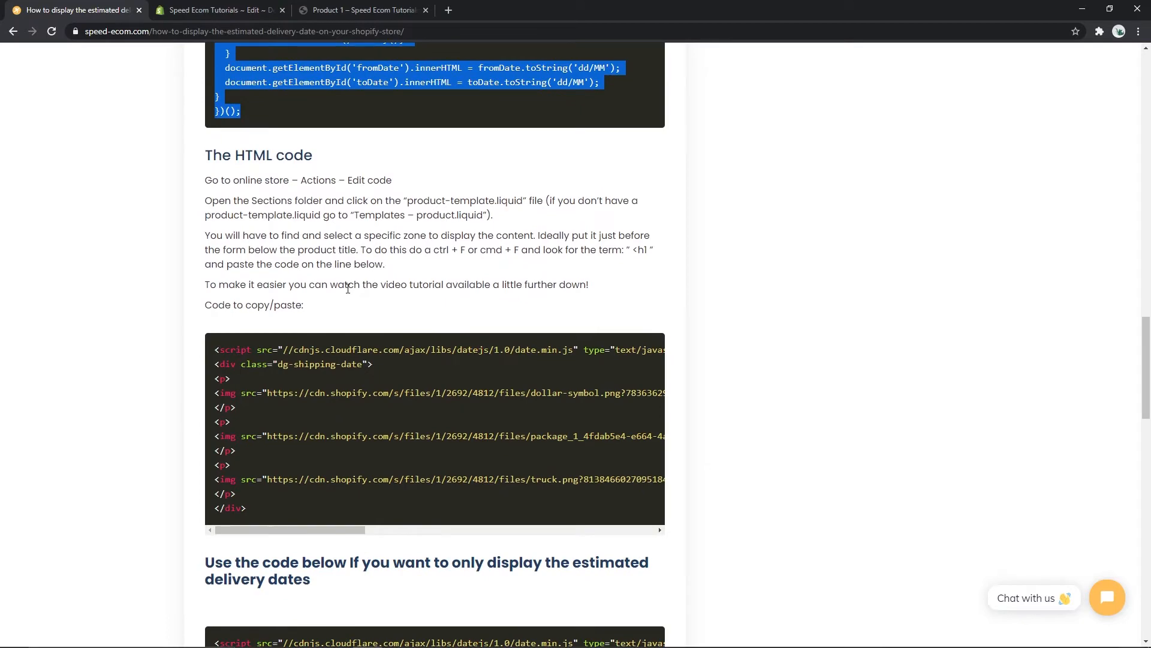
scroll(down, 3)
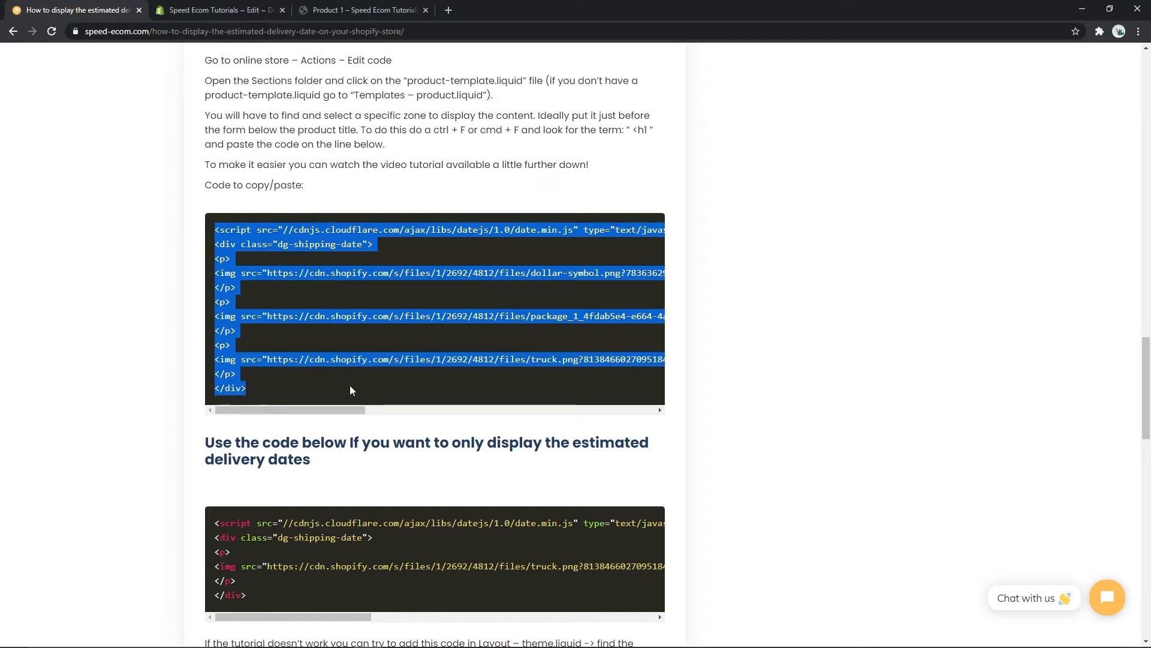
mouse_move(242, 6)
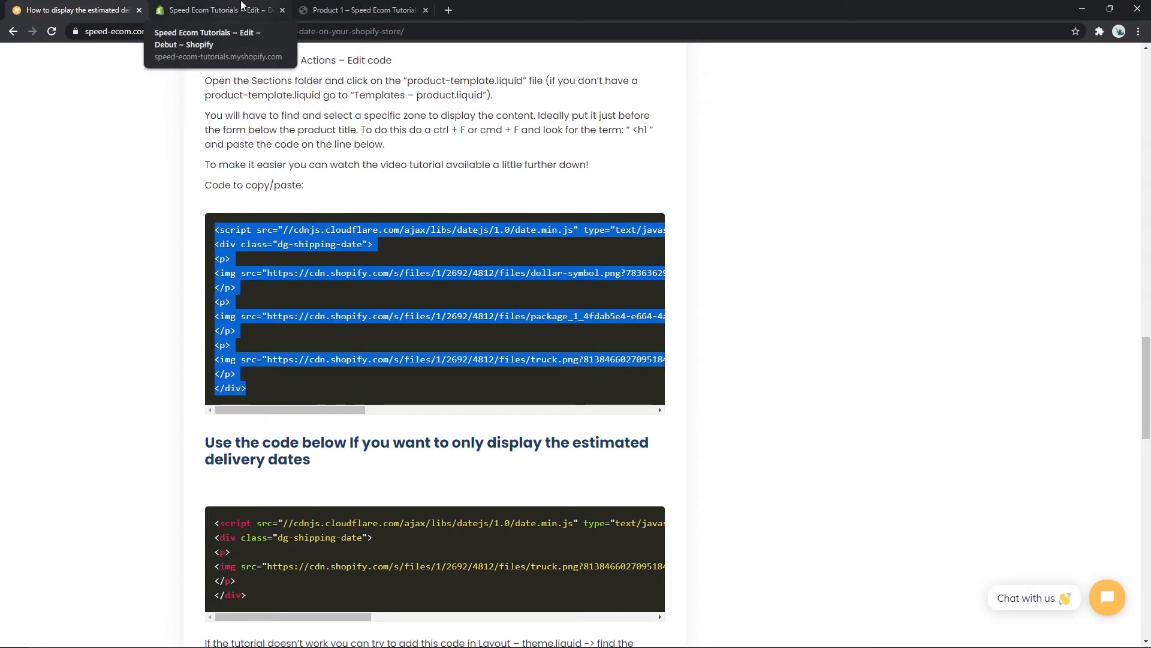
click(218, 11)
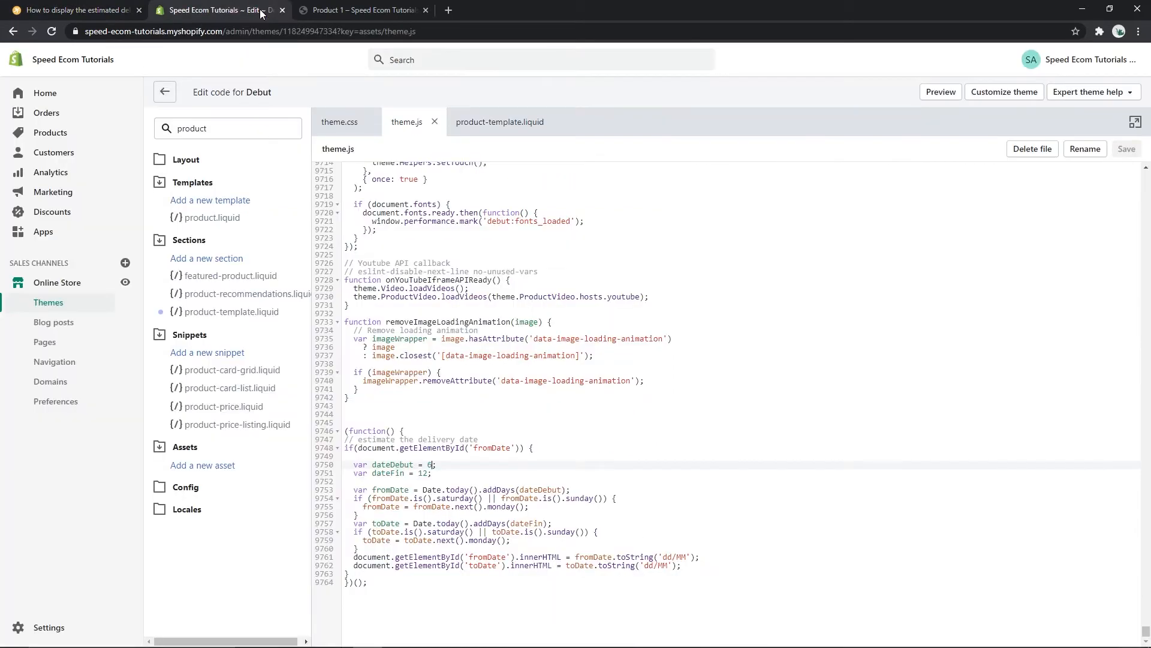
Paste the shipping-date HTML after the h1 product title in product-template.liquid and save.
click(498, 122)
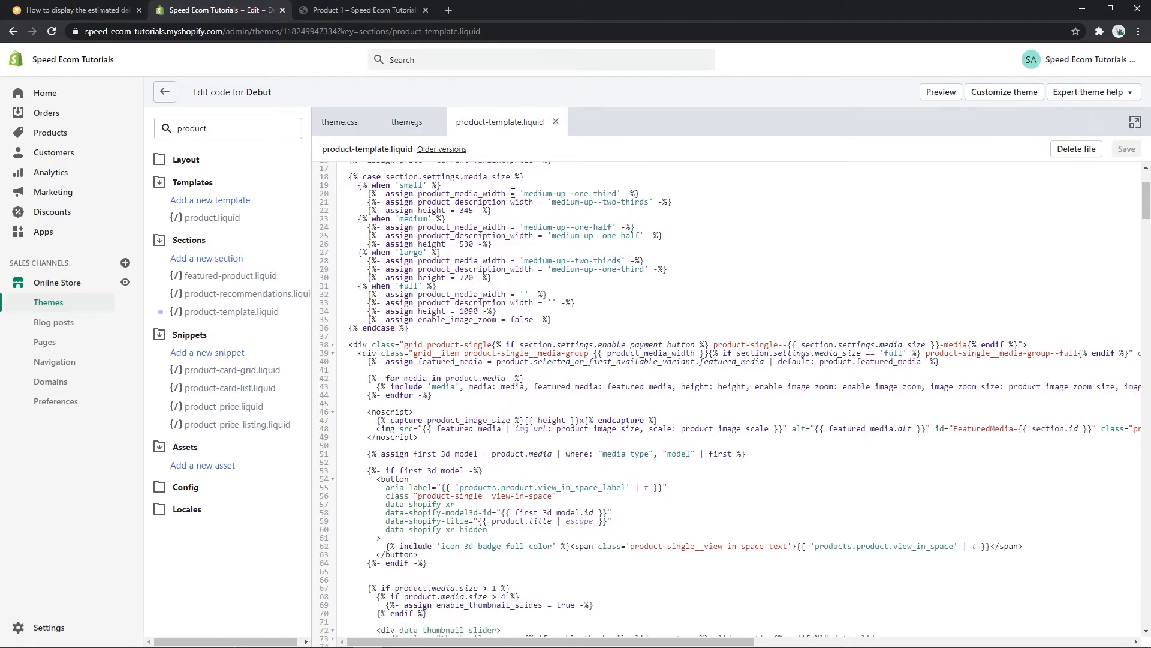
click(362, 10)
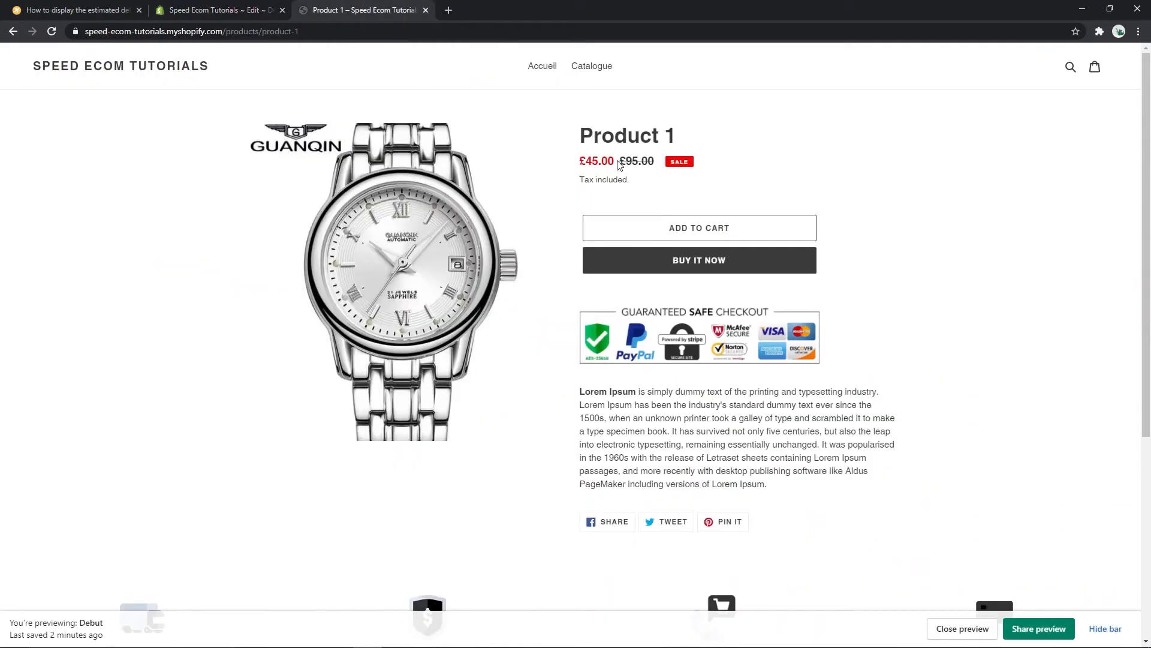
mouse_move(621, 158)
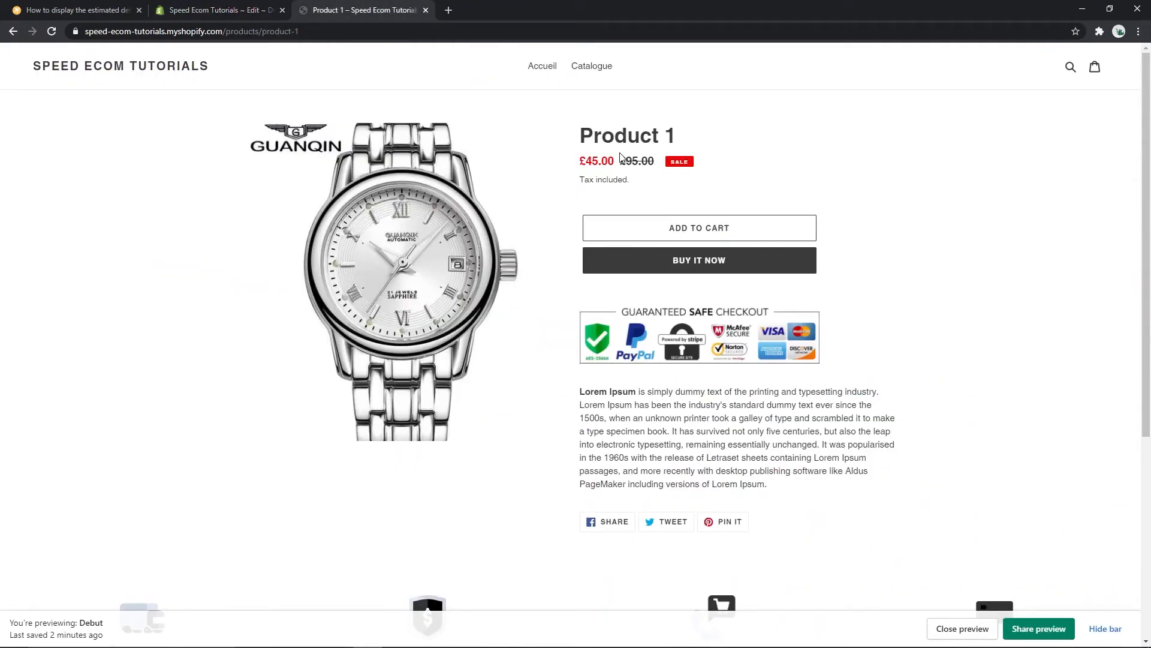
click(217, 10)
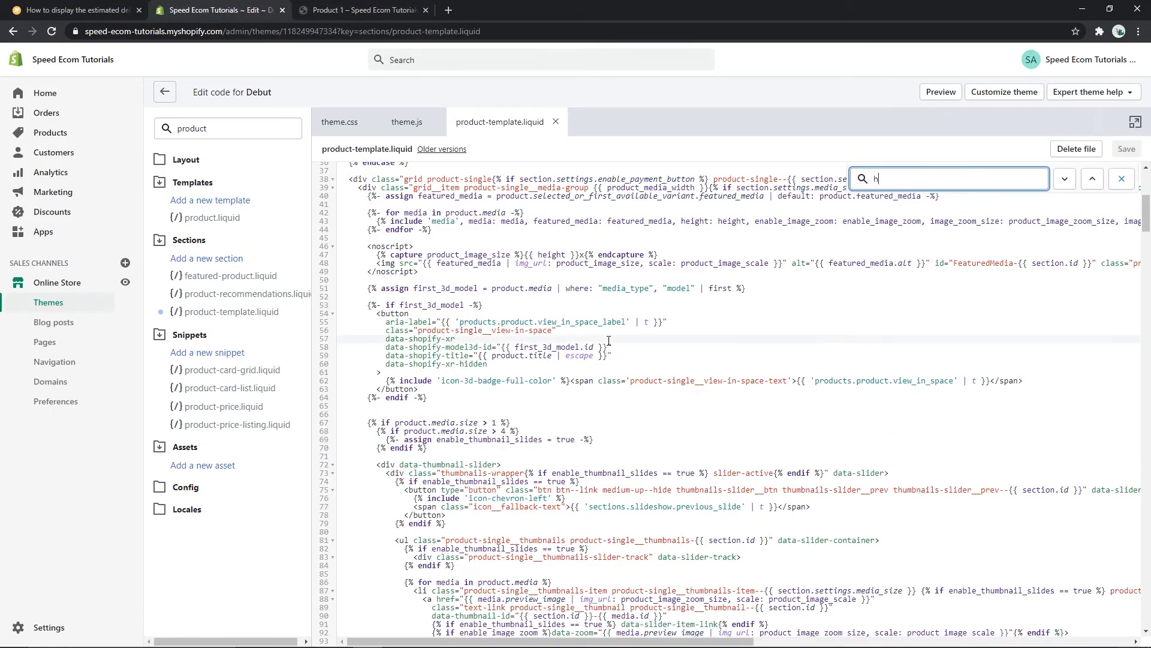
text(1)
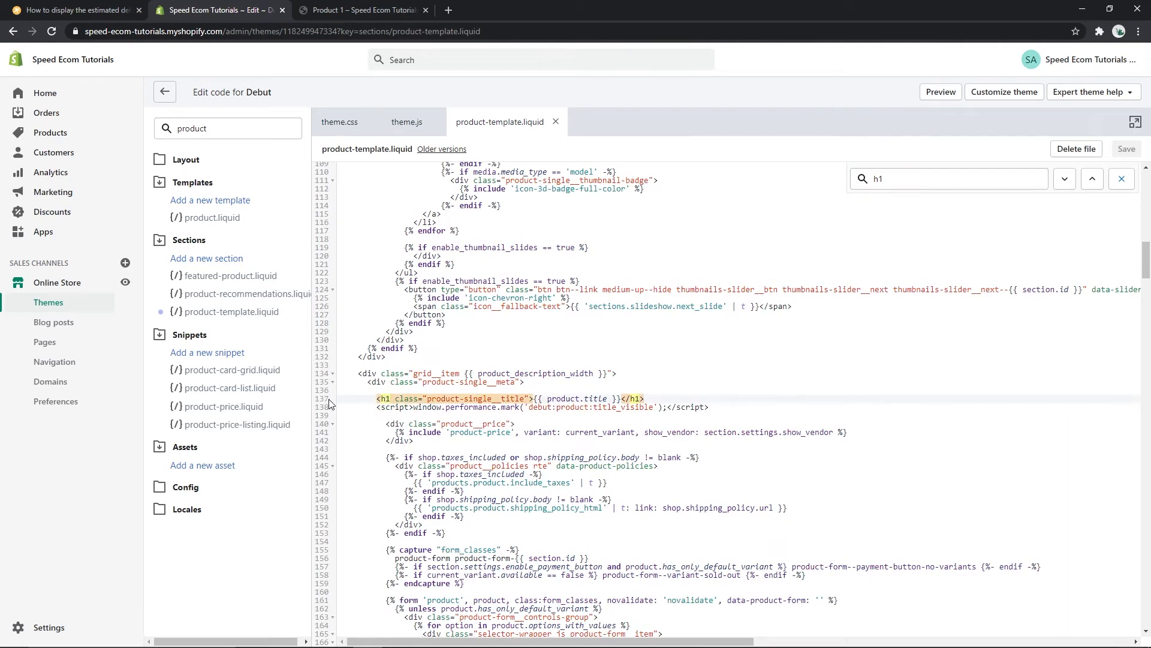
click(387, 398)
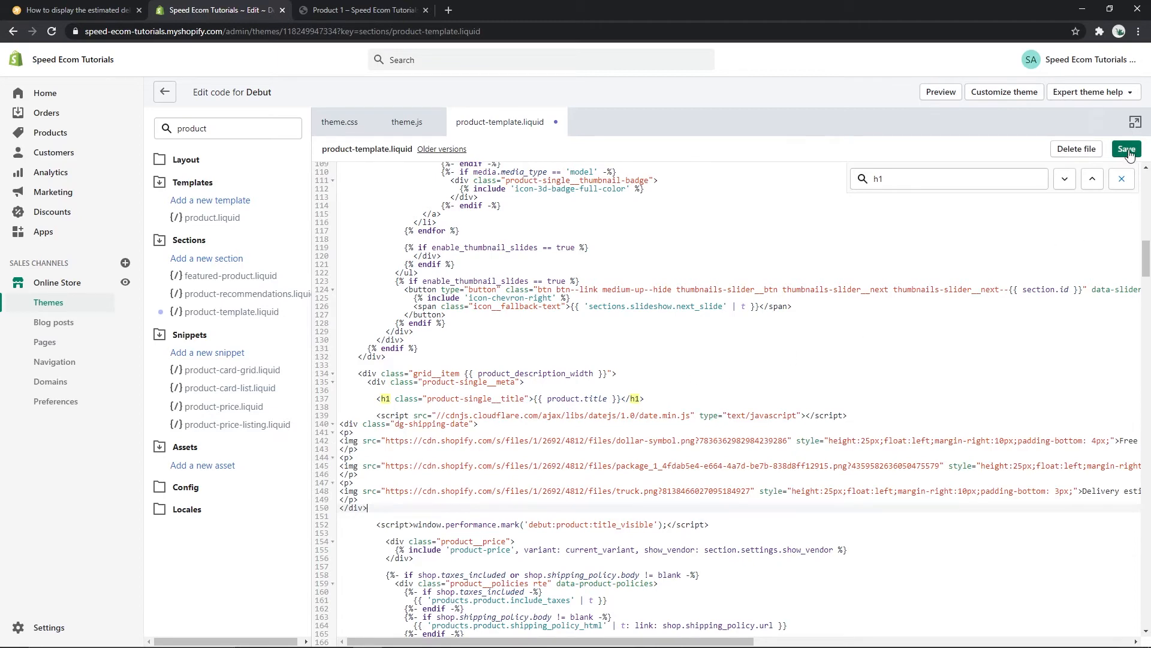
click(1127, 148)
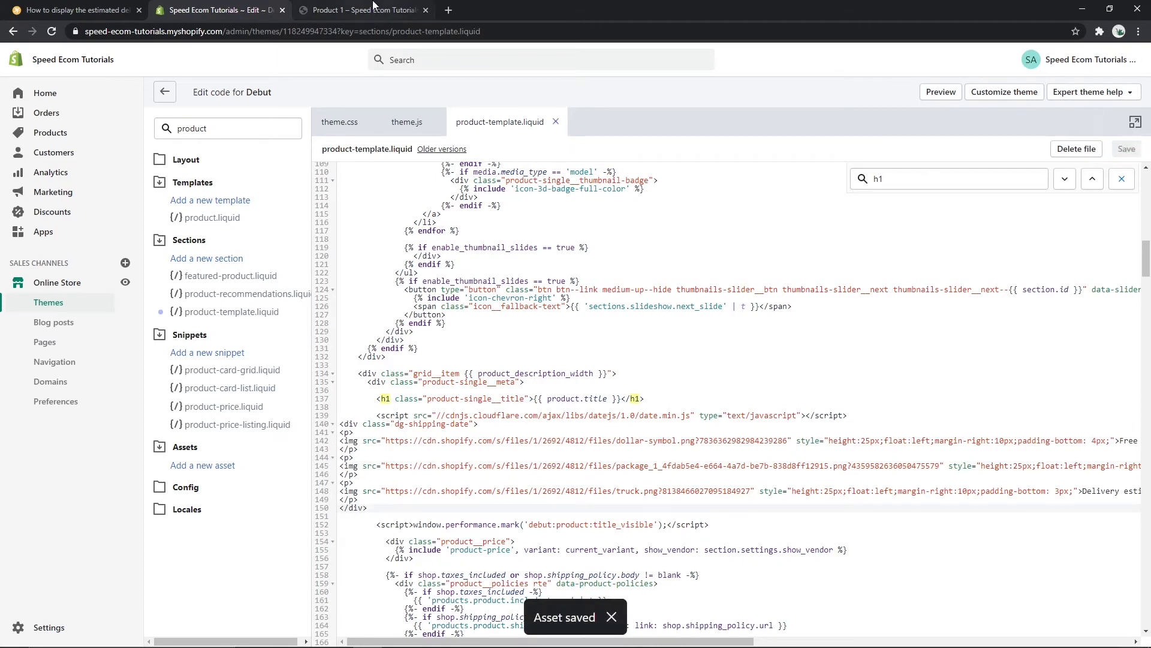
click(365, 10)
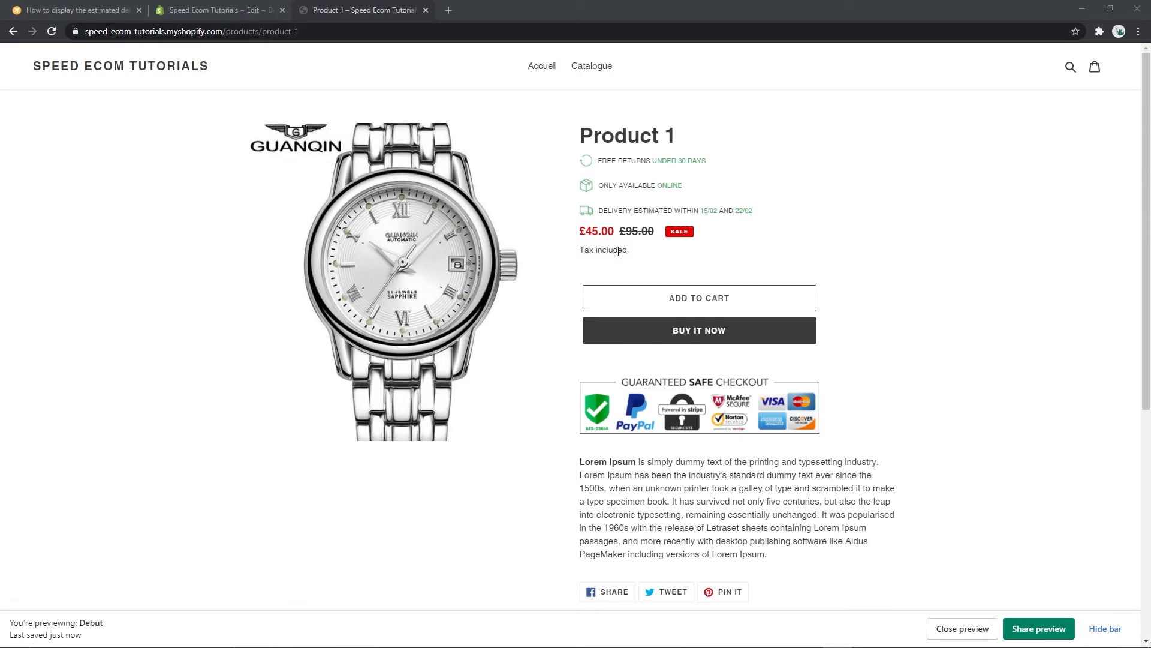
mouse_move(320, 7)
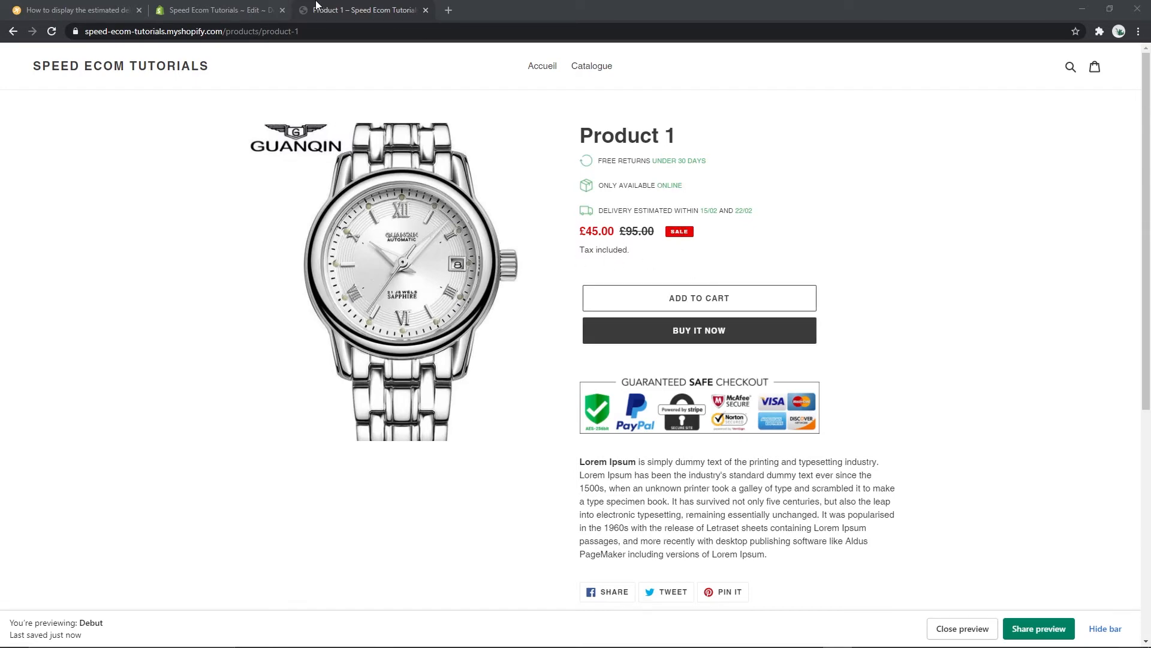
Move the snippet after the product__policies endif block and save the template.
click(217, 9)
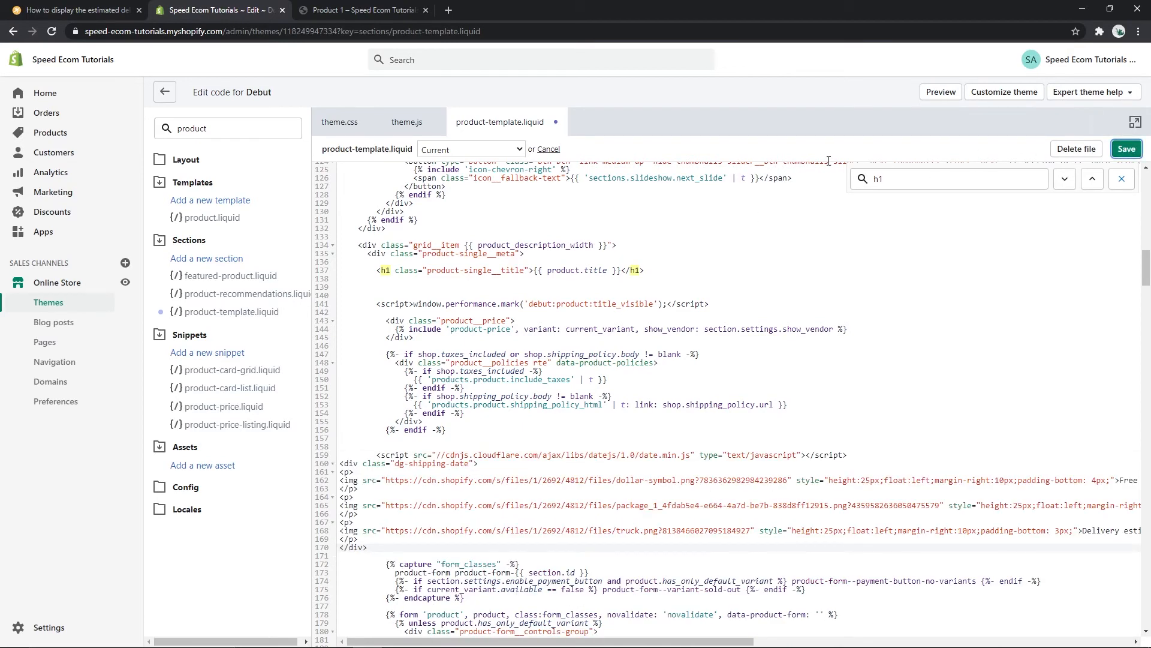
click(368, 10)
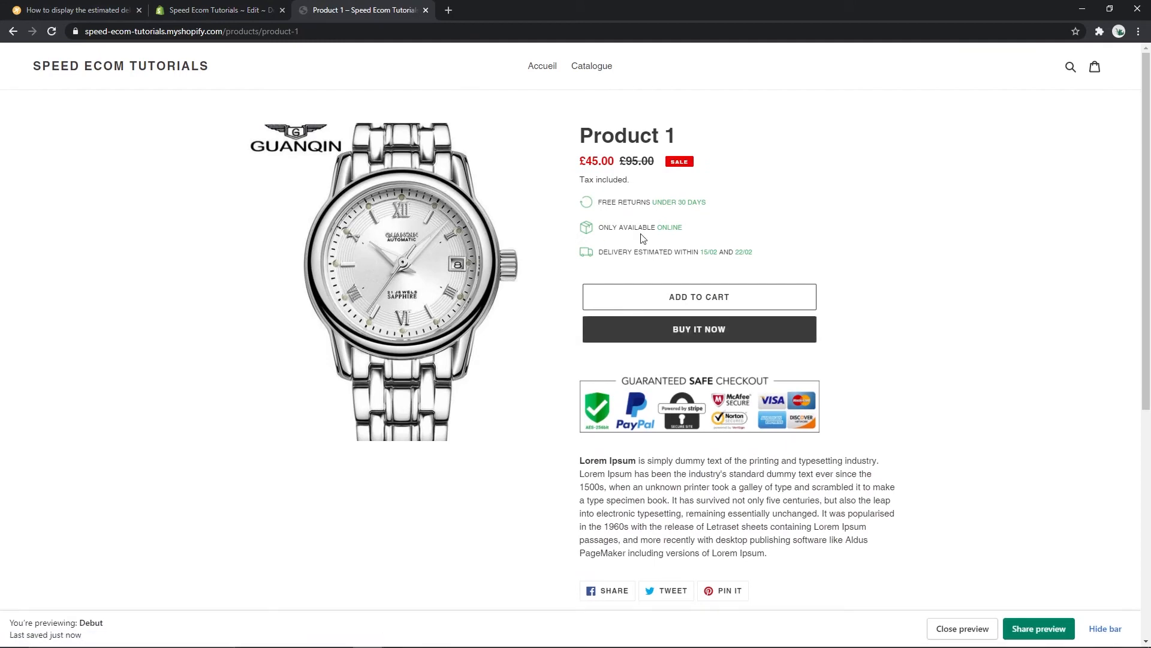
mouse_move(660, 270)
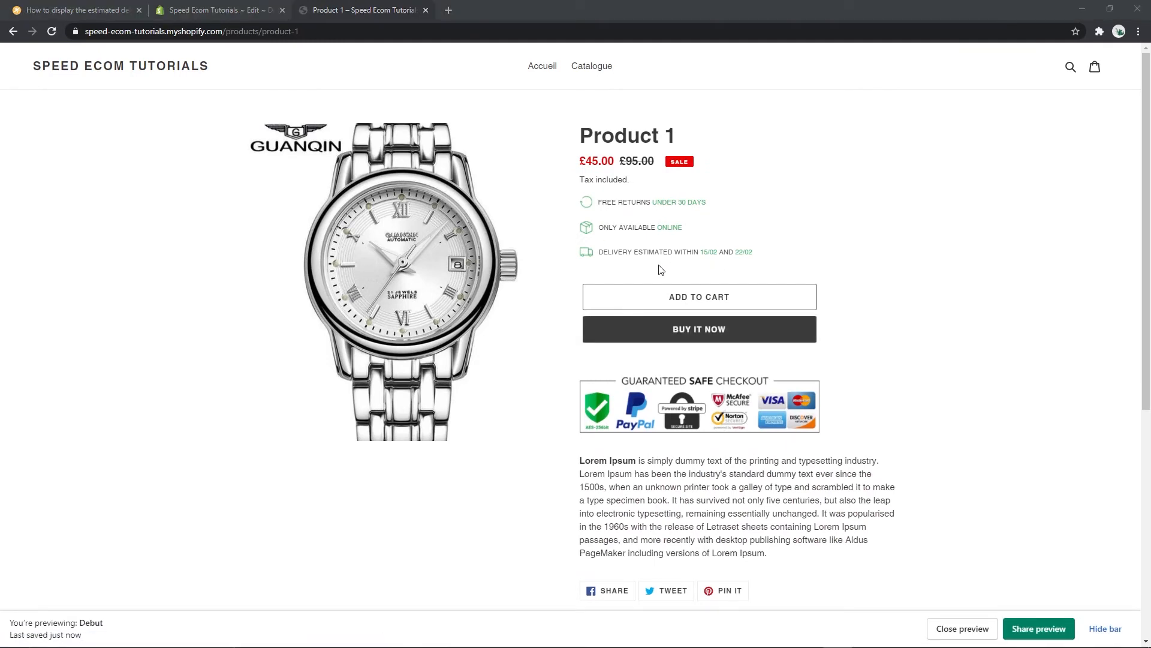
mouse_move(635, 264)
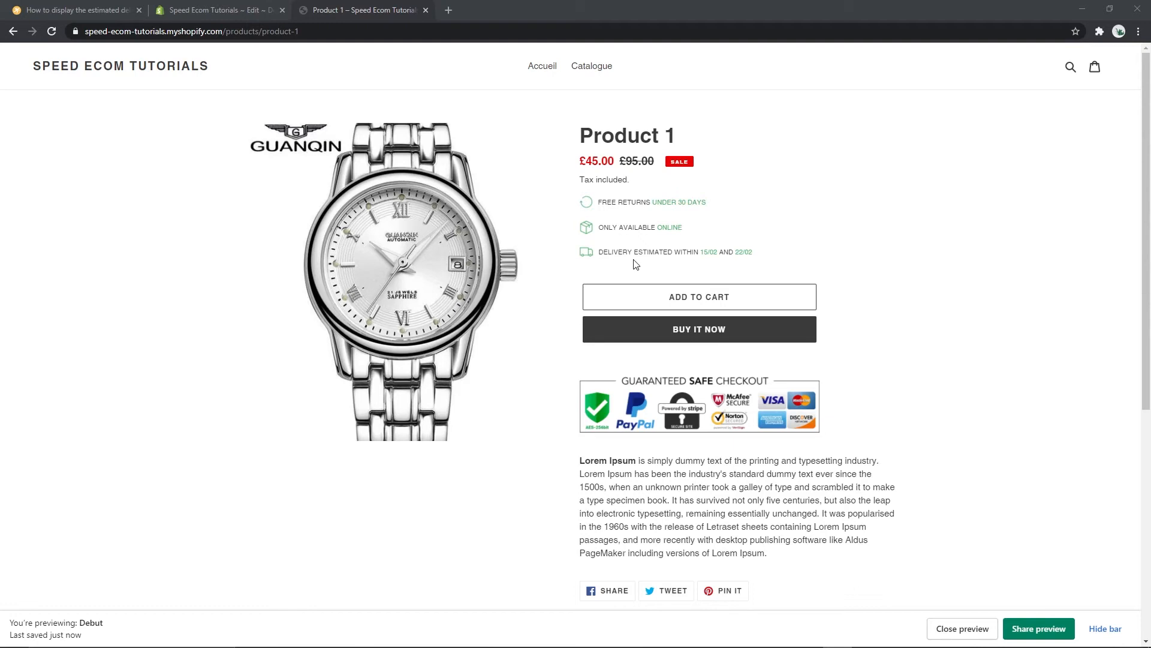
mouse_move(626, 236)
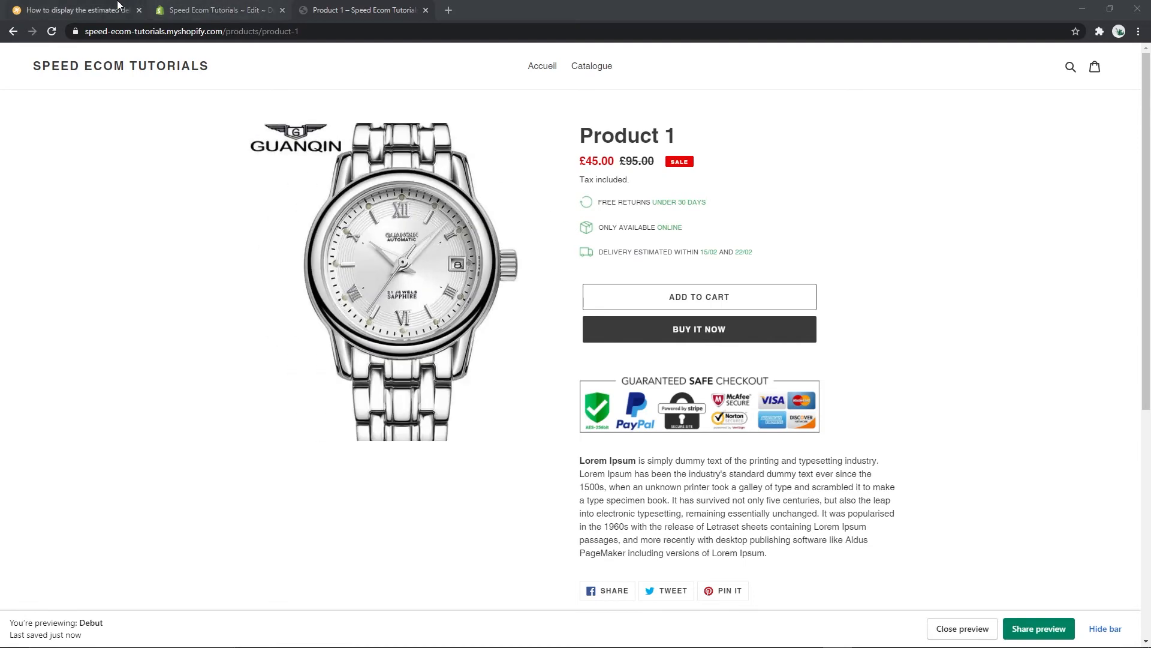
Confirm Product 1 shows the three lines below the price, then return to the tutorial.
click(72, 10)
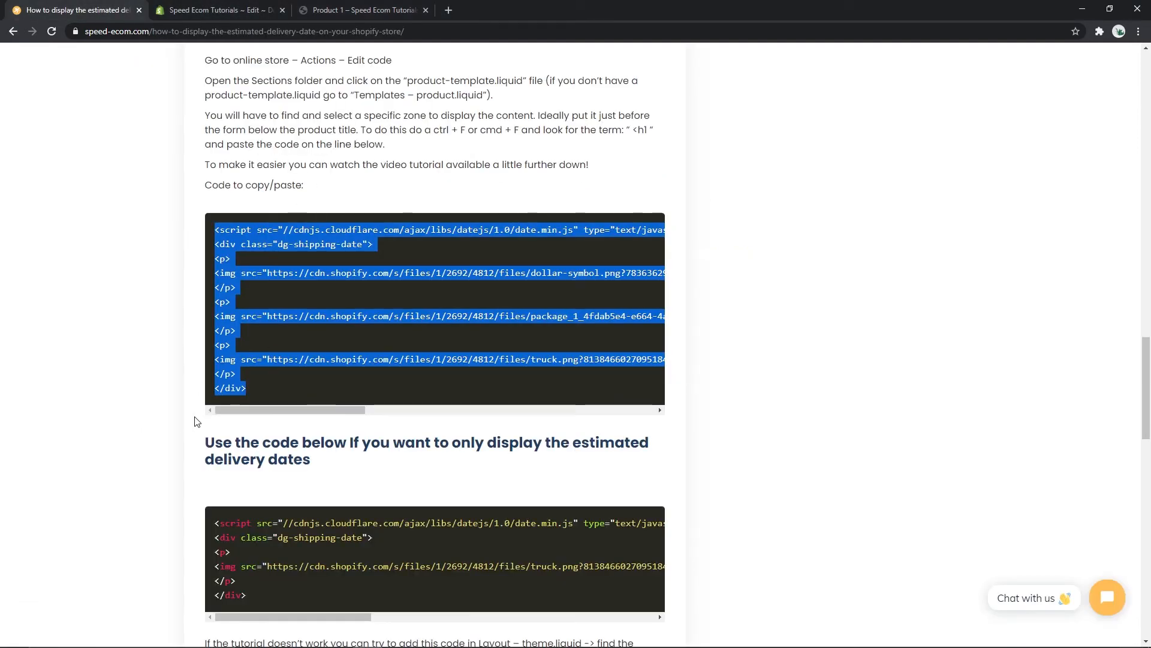
Scroll through the tutorial's code blocks, then return to the Product 1 page preview.
scroll(down, 3)
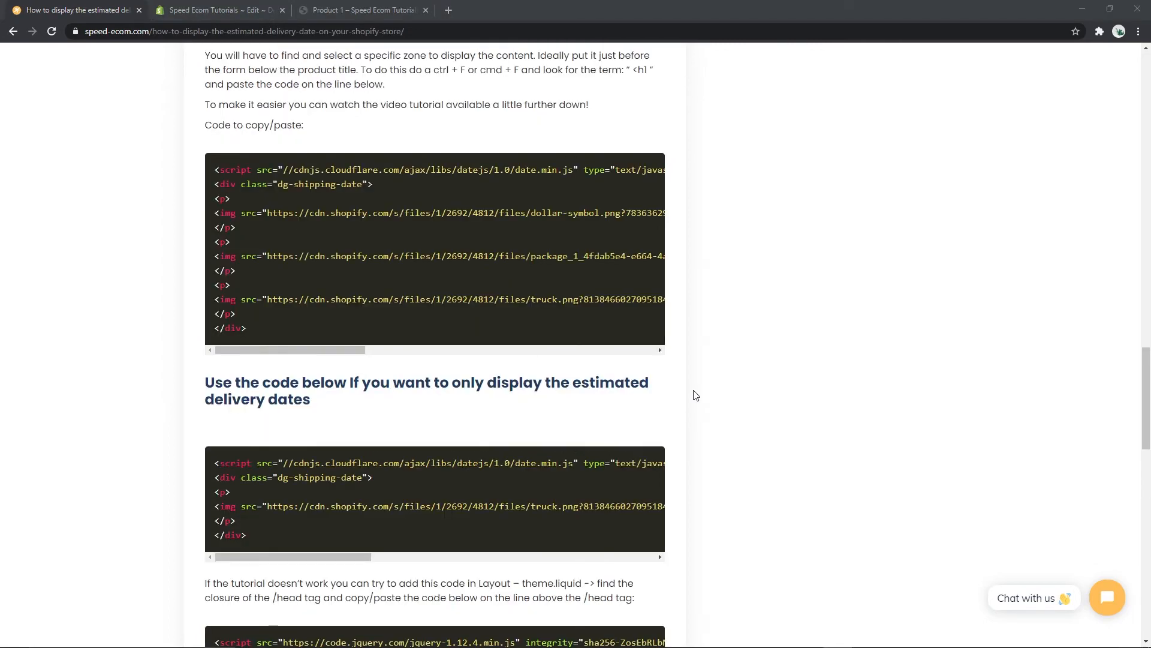
click(374, 9)
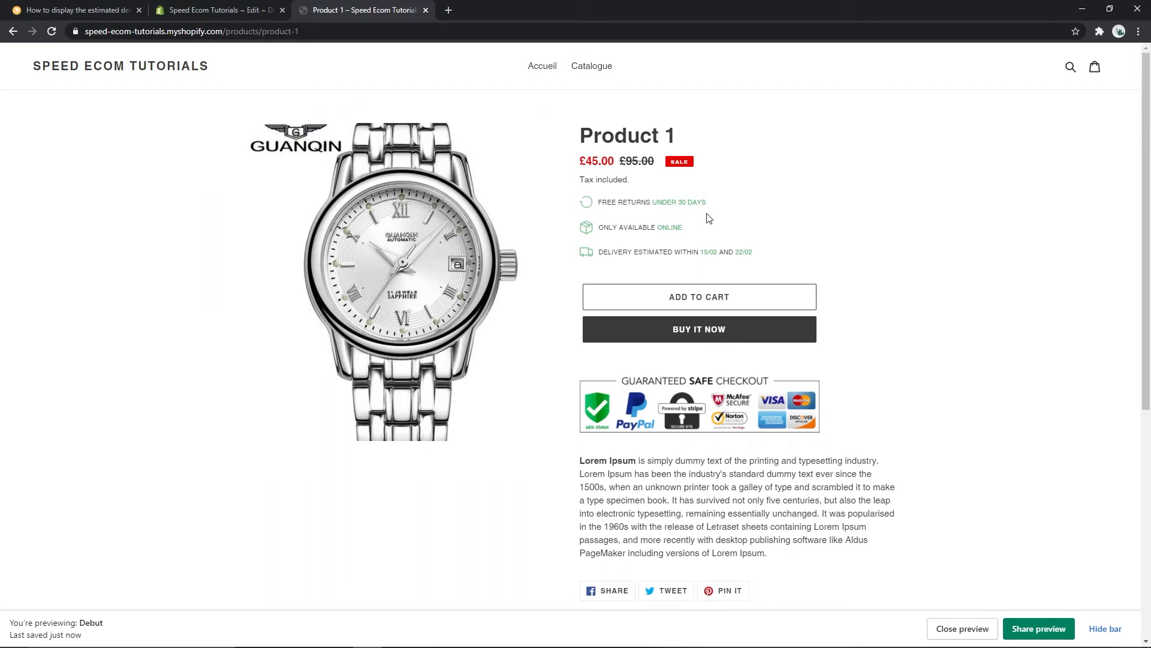
mouse_move(663, 202)
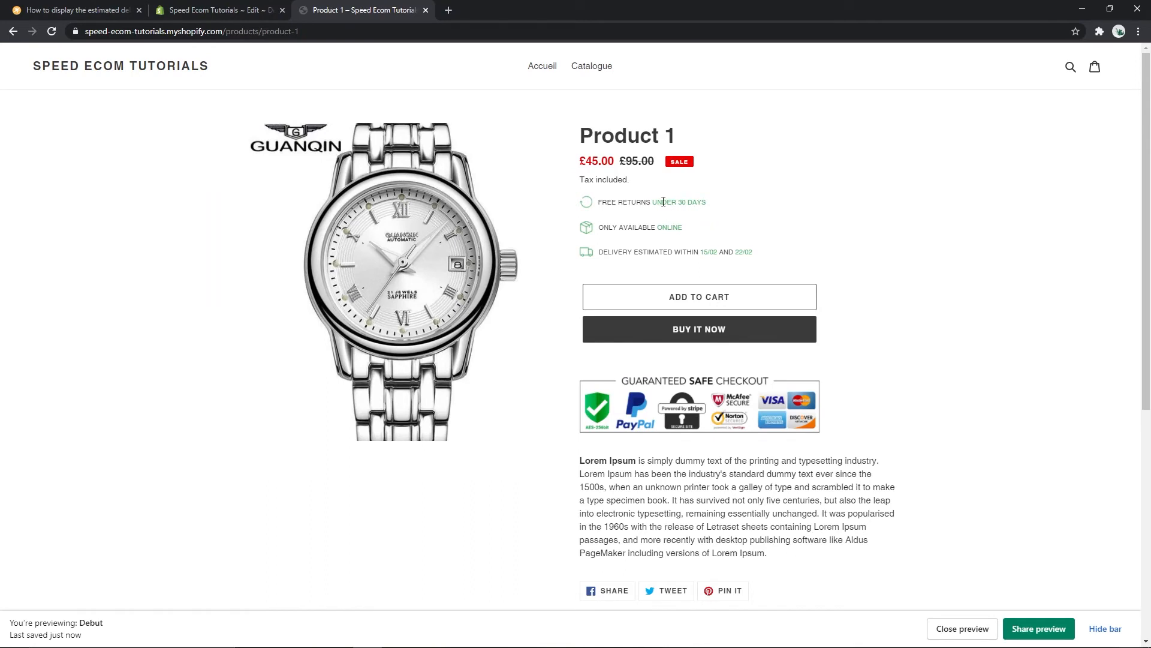
mouse_move(629, 179)
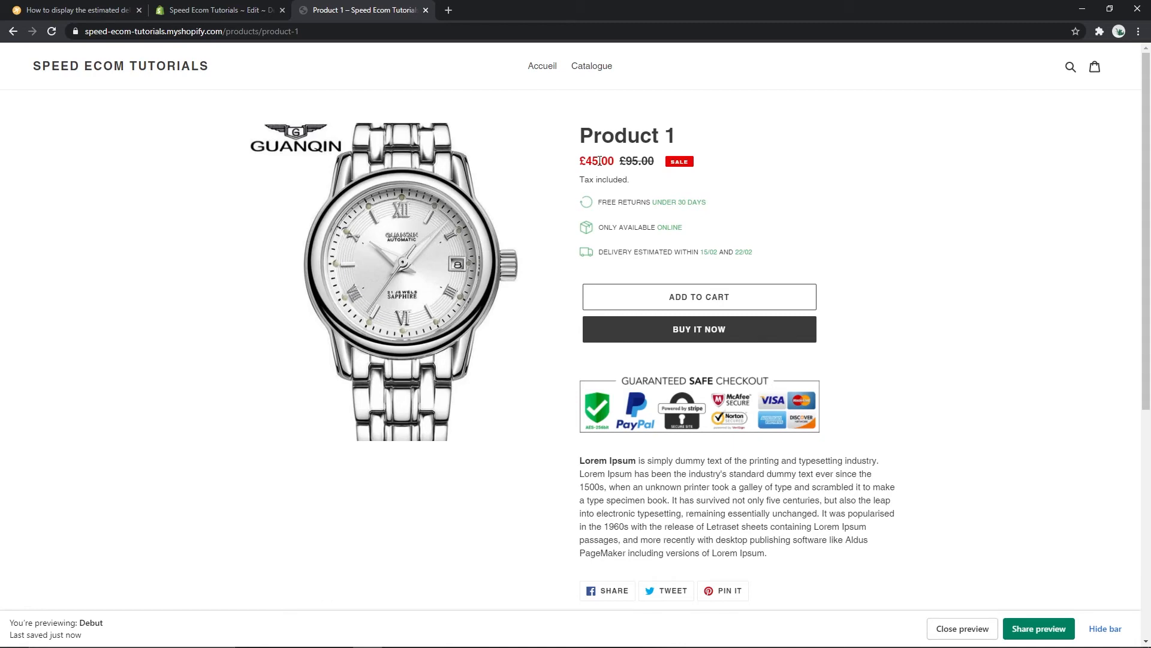
click(218, 10)
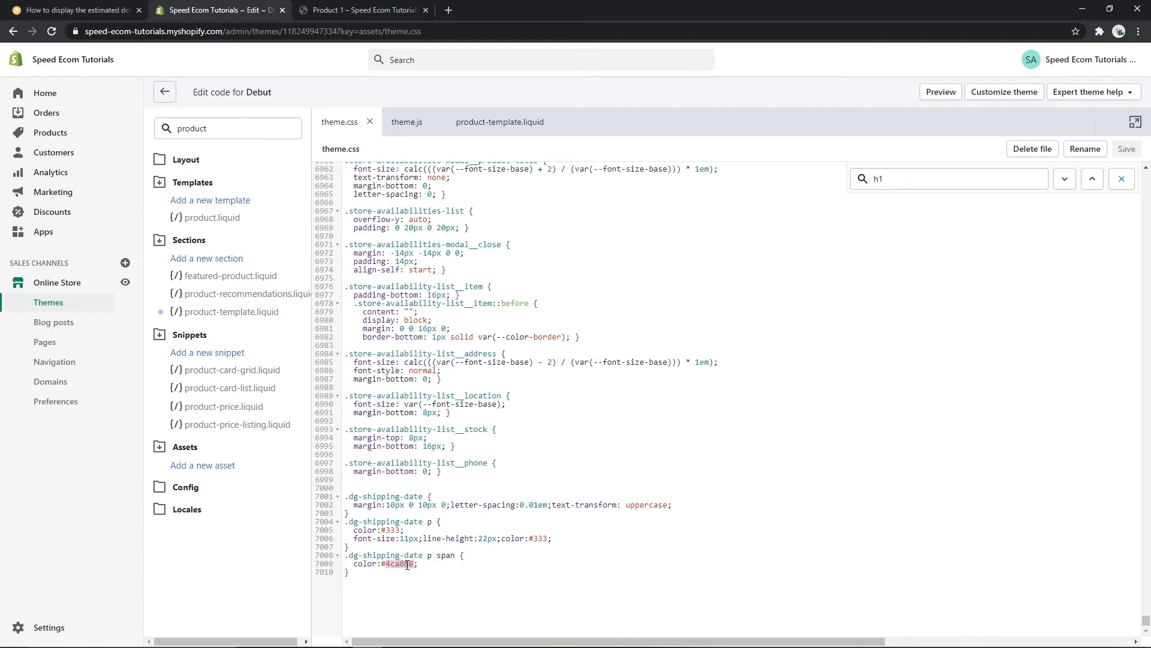
Change the shipping-date span colour in theme.css to #FF0000, save, and return to the code editor.
text(#FF0000)
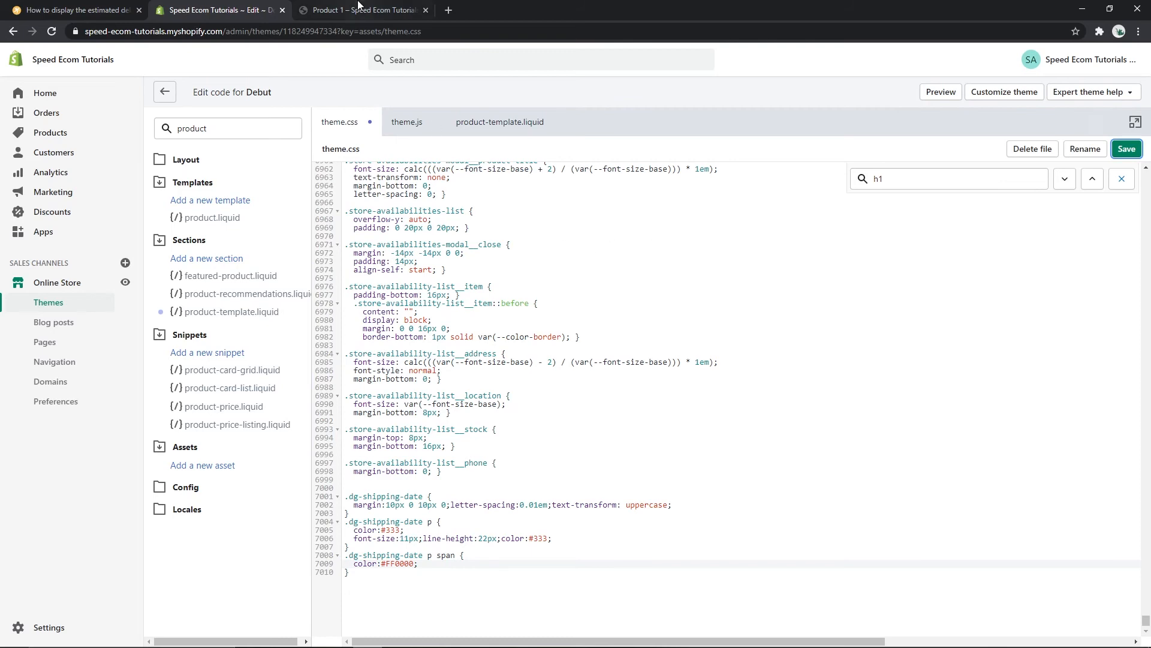
click(360, 10)
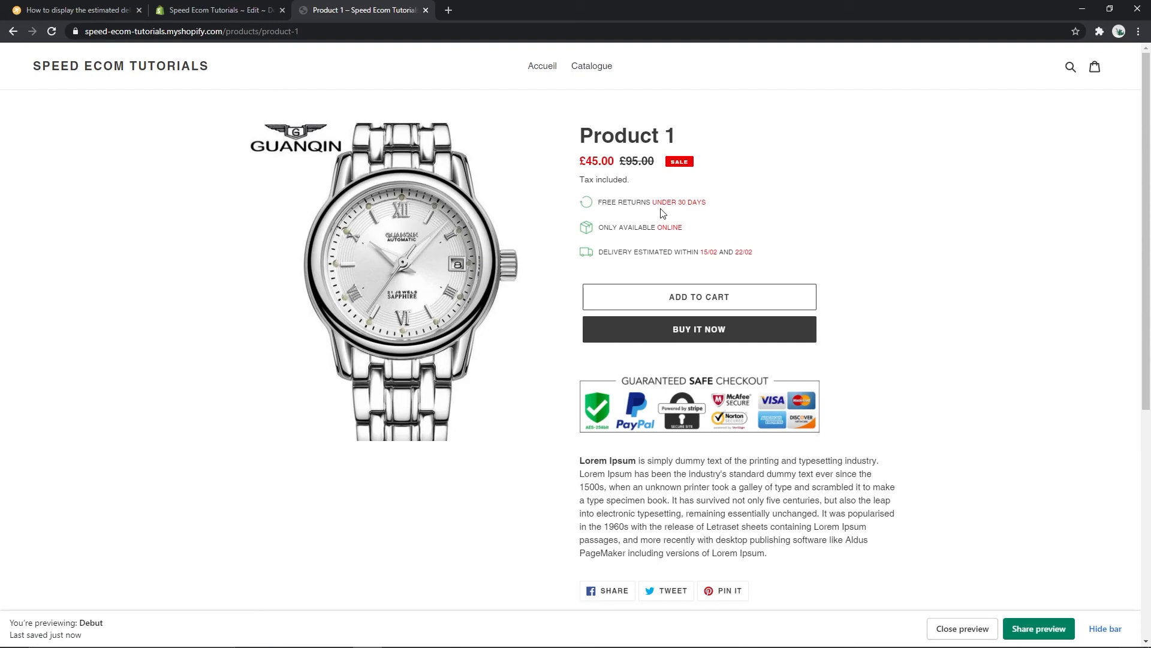
mouse_move(590, 203)
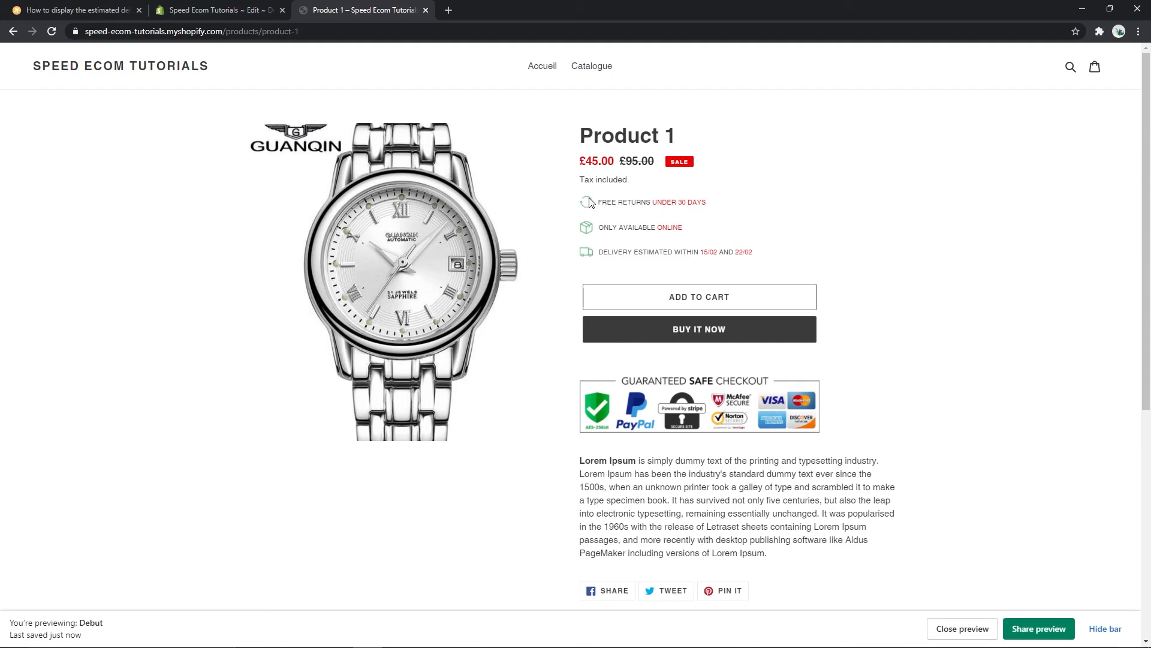
click(218, 11)
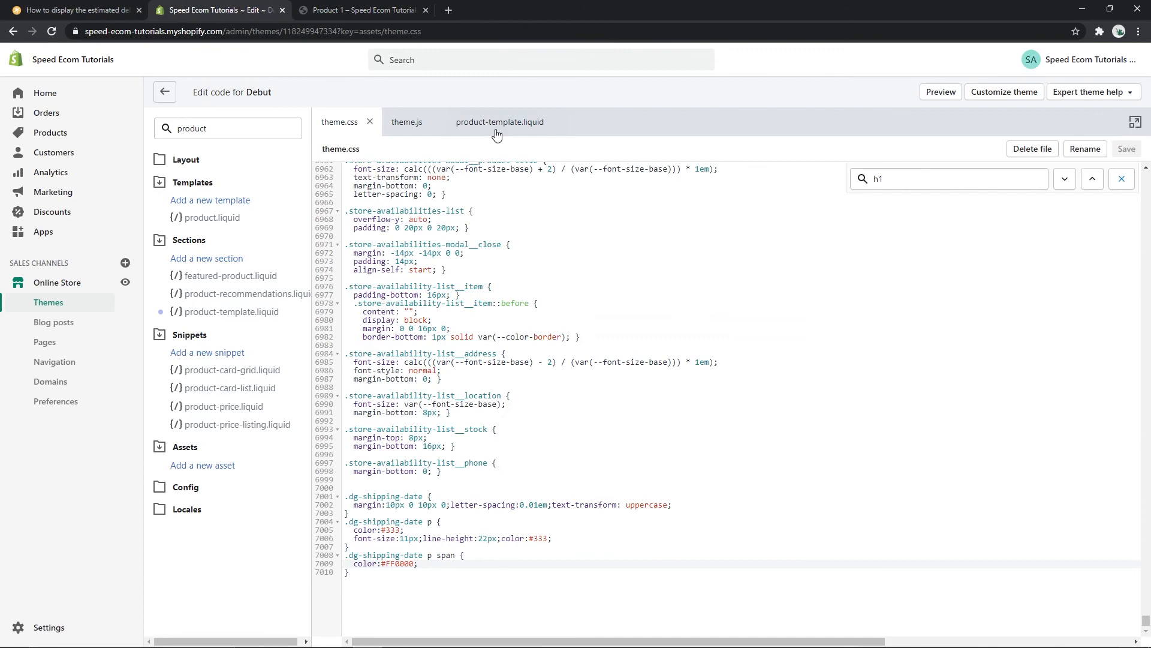
Reopen product-template.liquid and scroll to the dg-shipping-date snippet below the price.
click(499, 121)
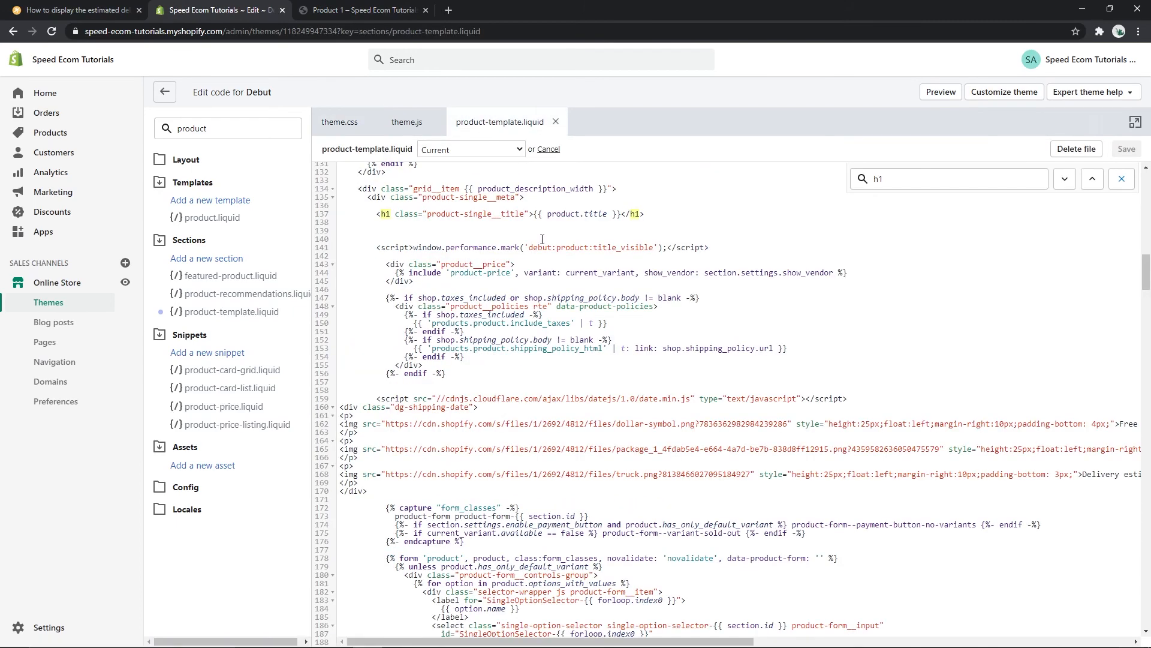
scroll(down, 3)
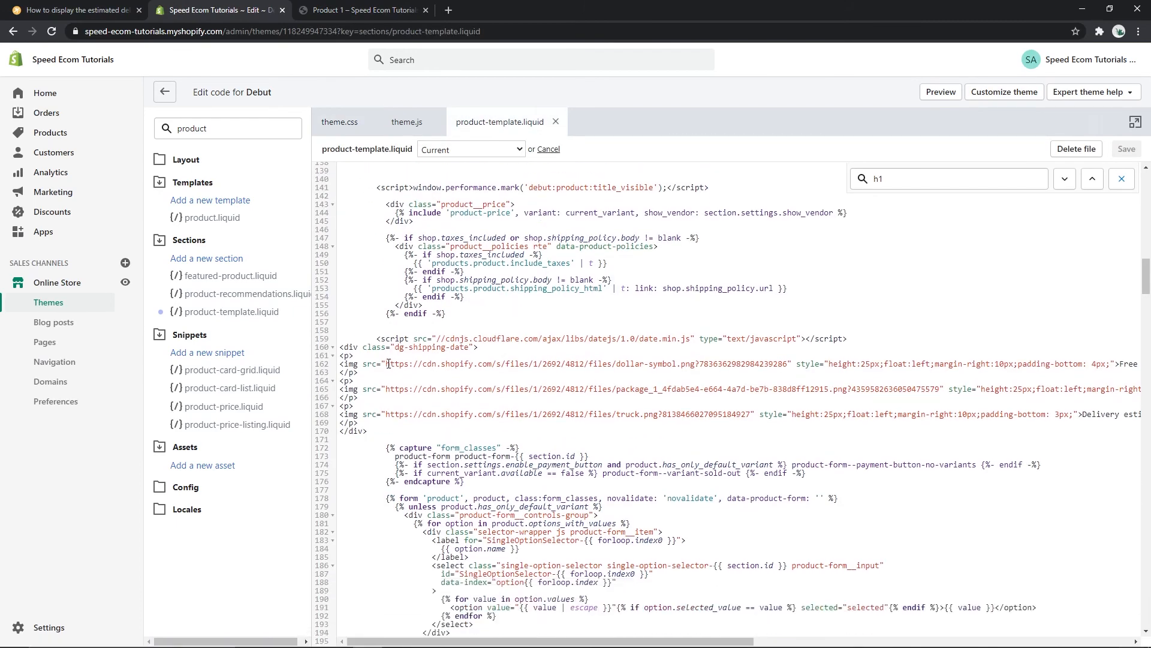